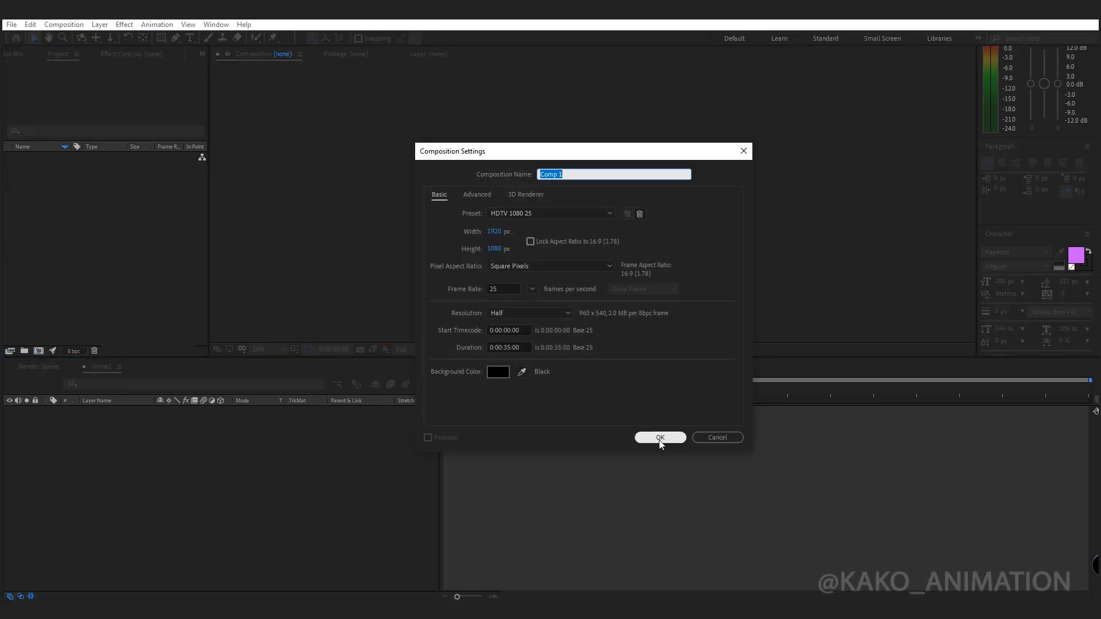
Confirm the 1920×1080 composition and add purple 'ANIMATION' paragraph text at 230 px with a 20 px stroke
click(660, 438)
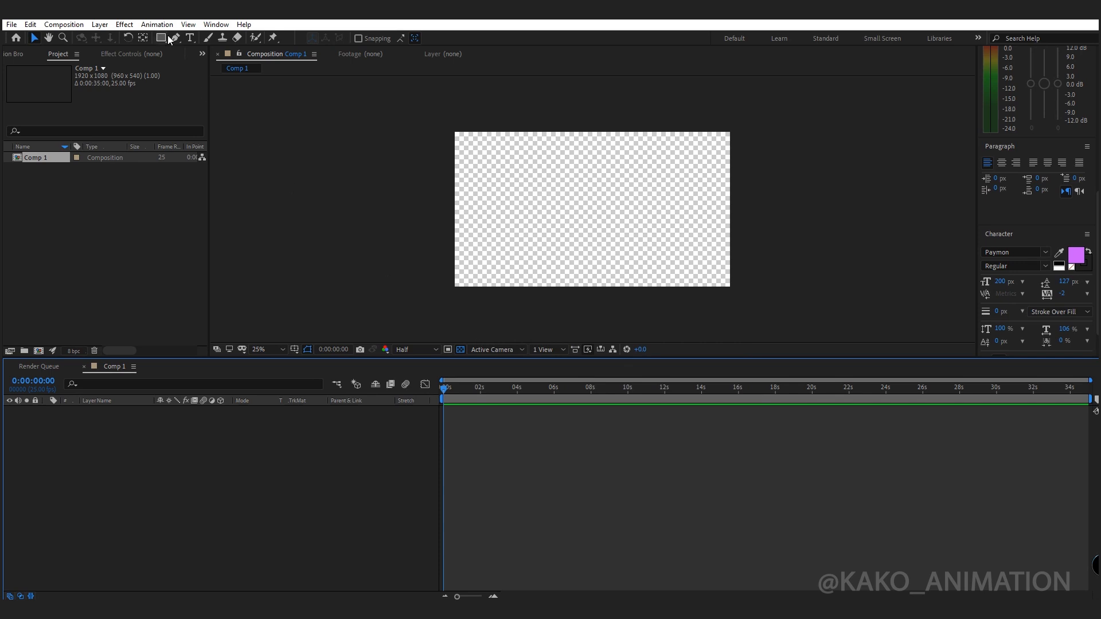
drag(491, 178, 698, 240)
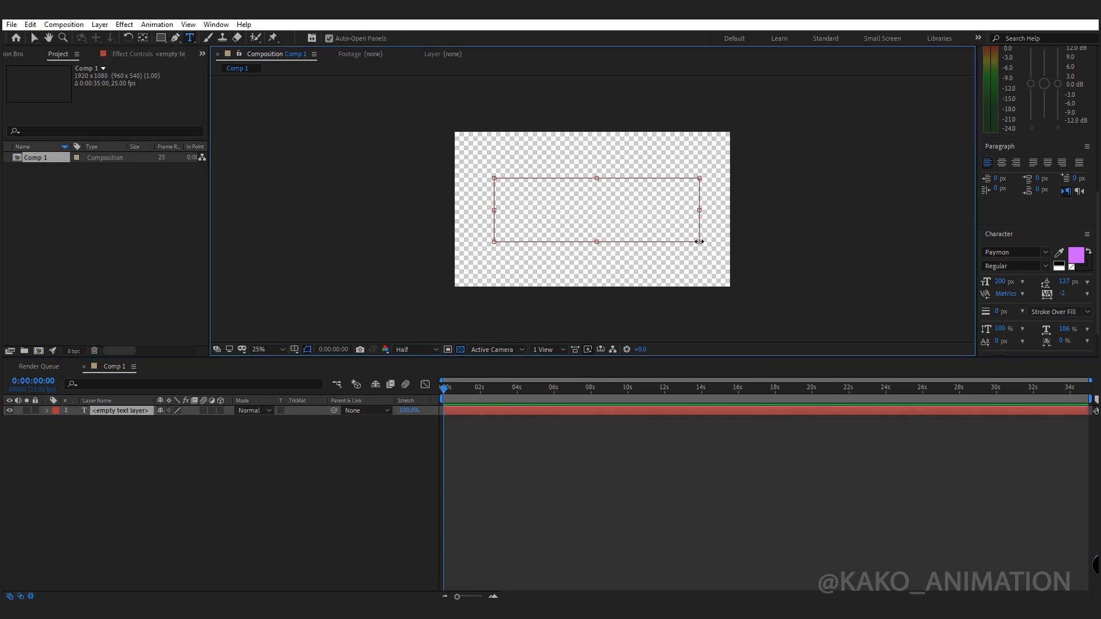
text(ANIMATION)
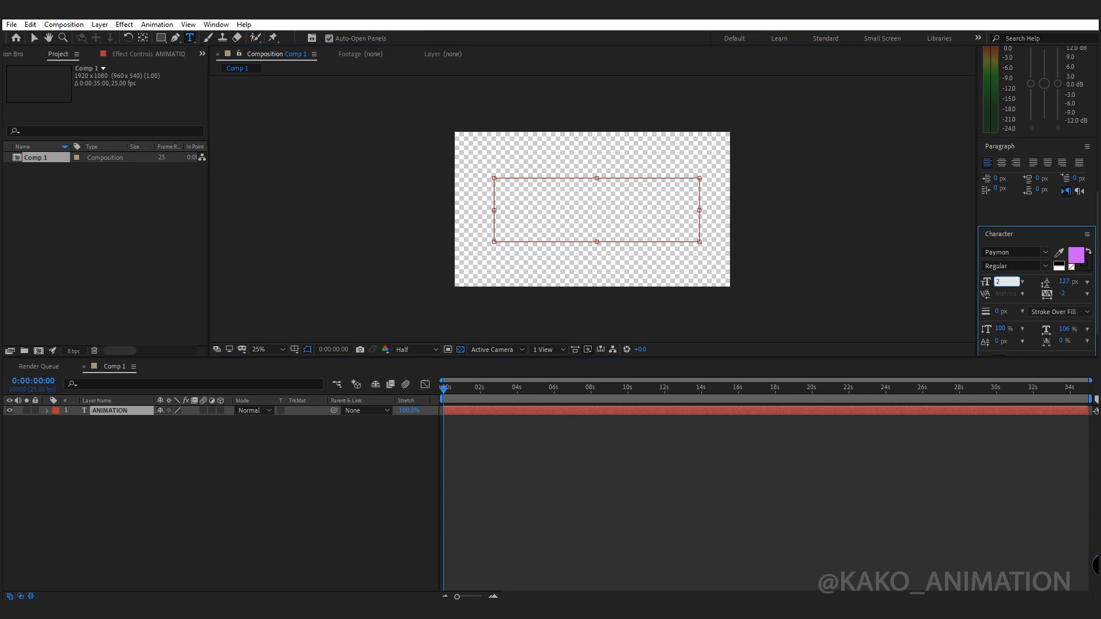
text(230 px)
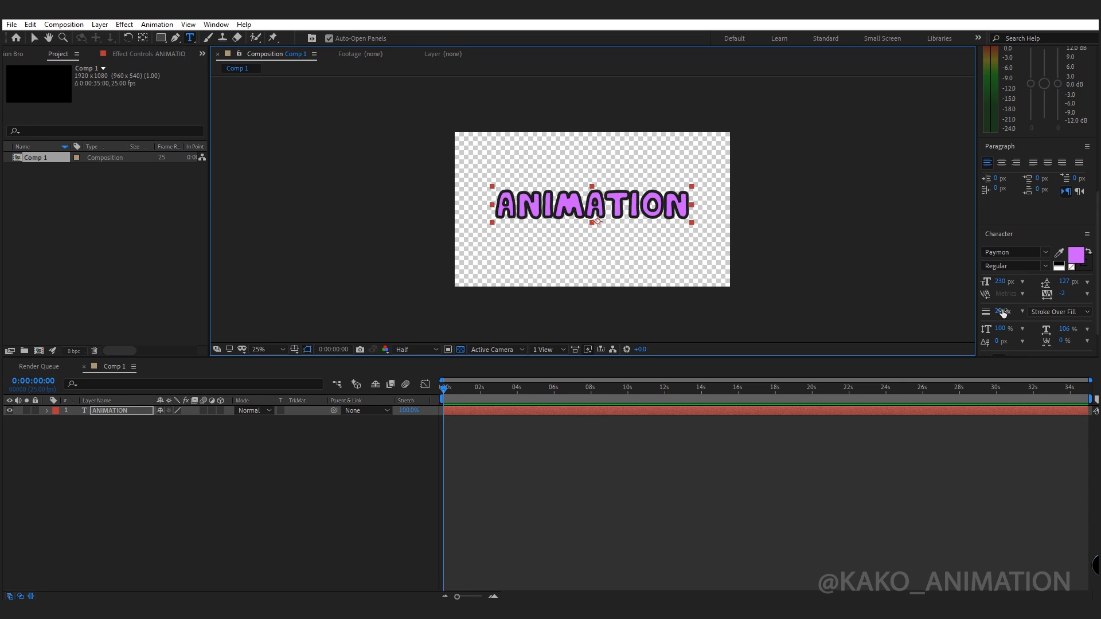
click(1060, 310)
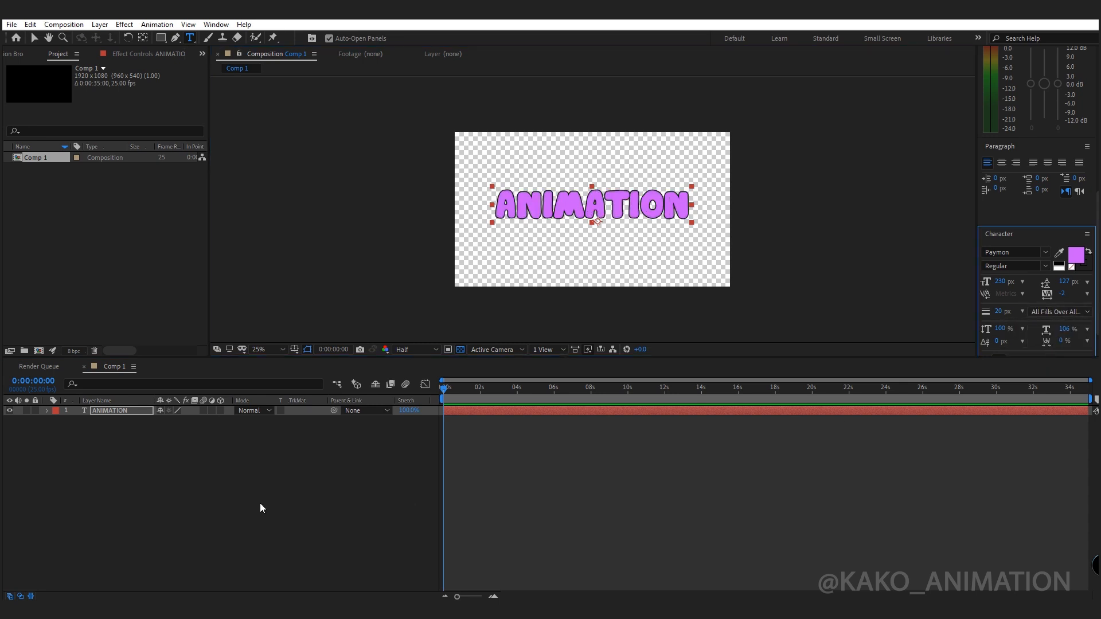
Duplicate the per-letter layers, recolour the duplicates' labels, and parent each to its original
key(ctrl+d)
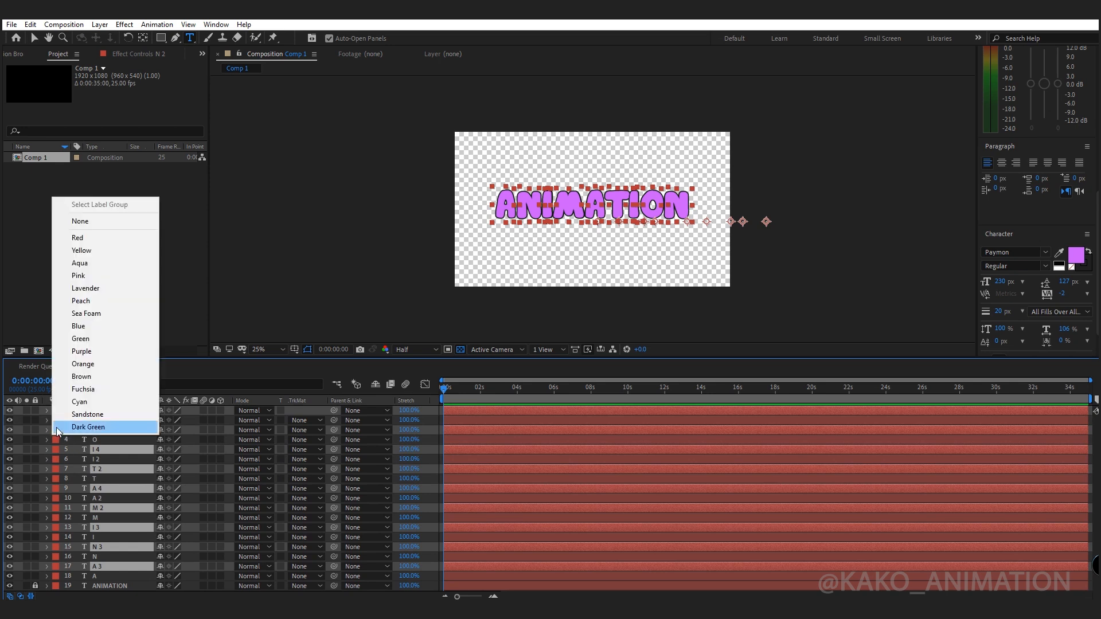
click(89, 427)
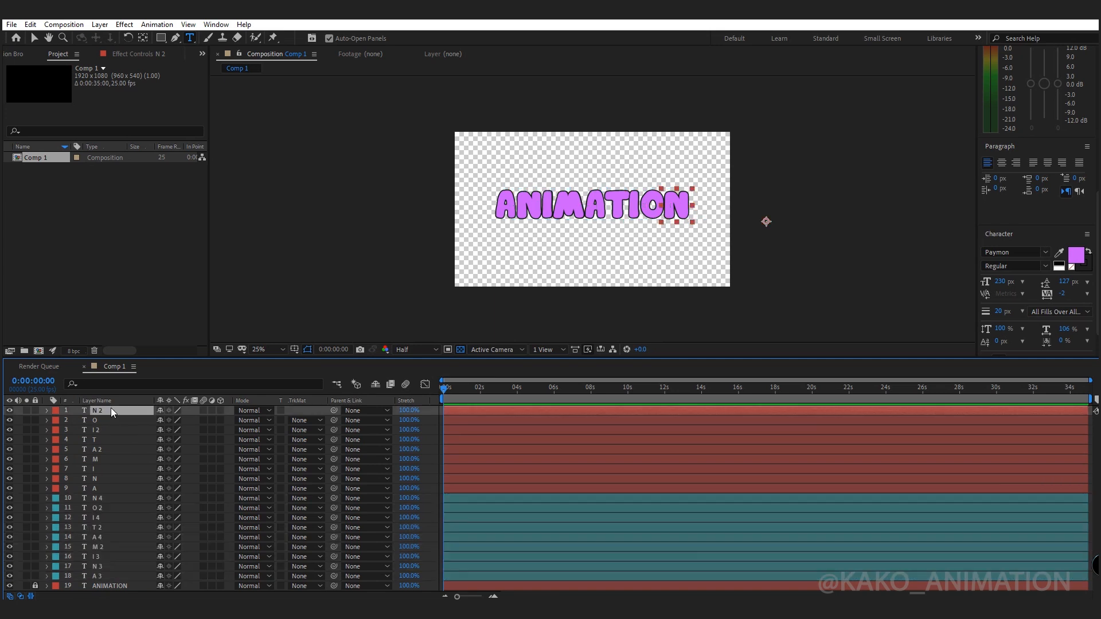
key(ctrl+alt+home)
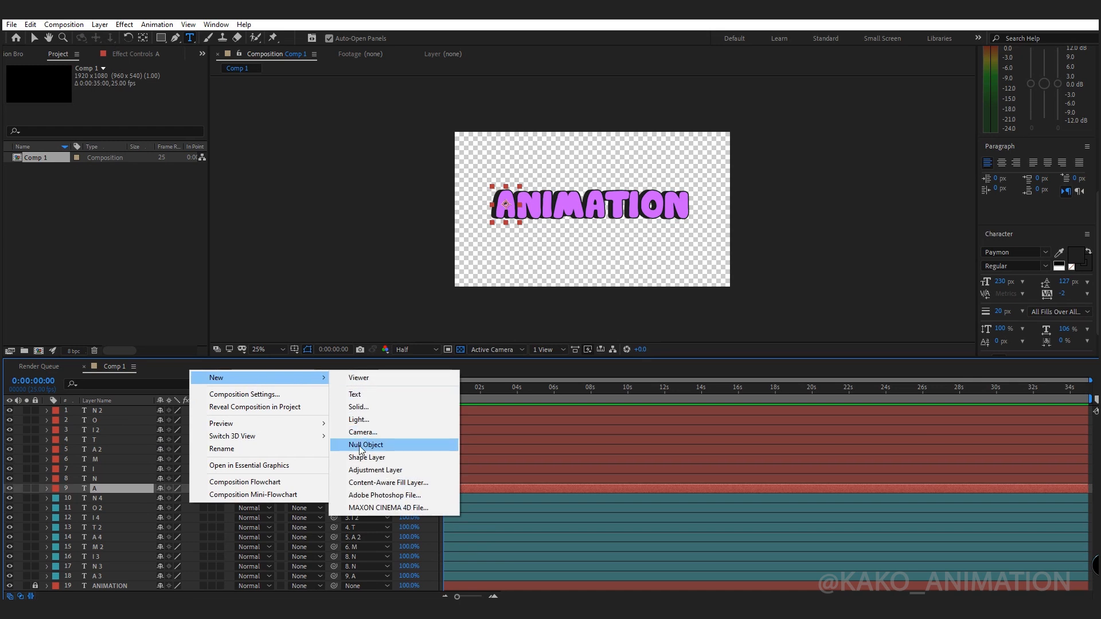
Add a null object layer and rename it MASTER
click(366, 444)
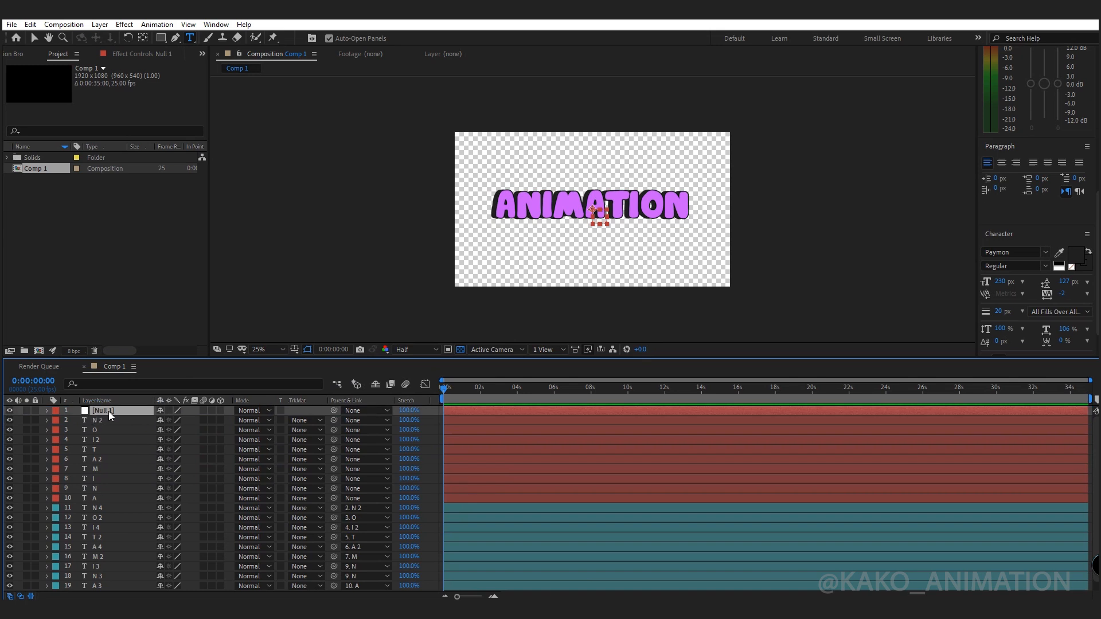
text(MASTER)
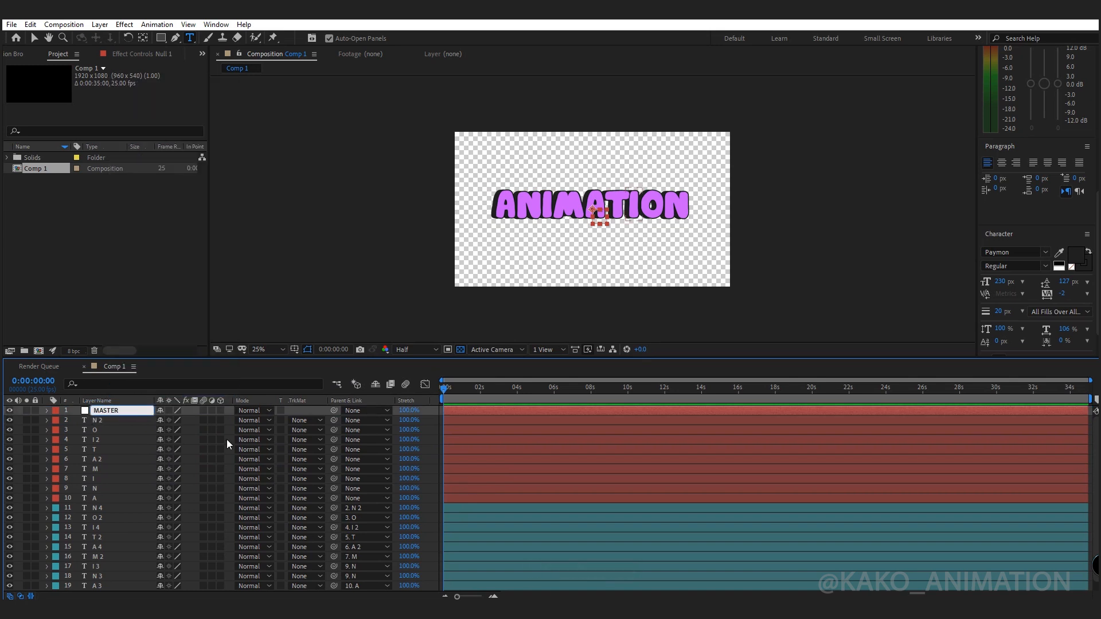
click(97, 420)
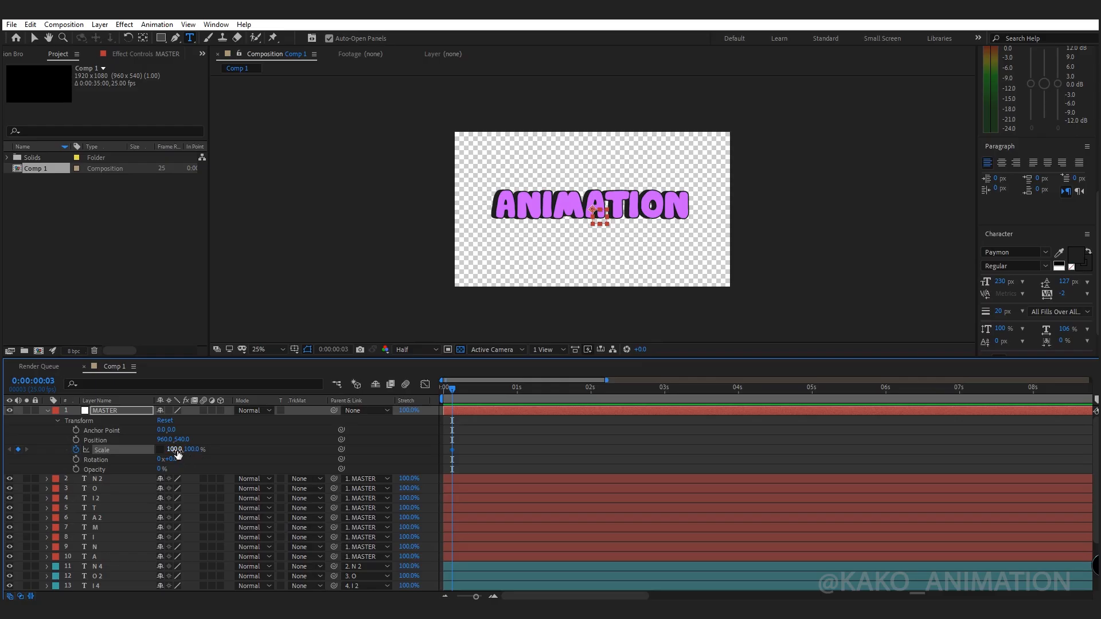
Keyframe MASTER's scale so the word stretches wide and tall, then settles back to normal
drag(173, 450, 199, 450)
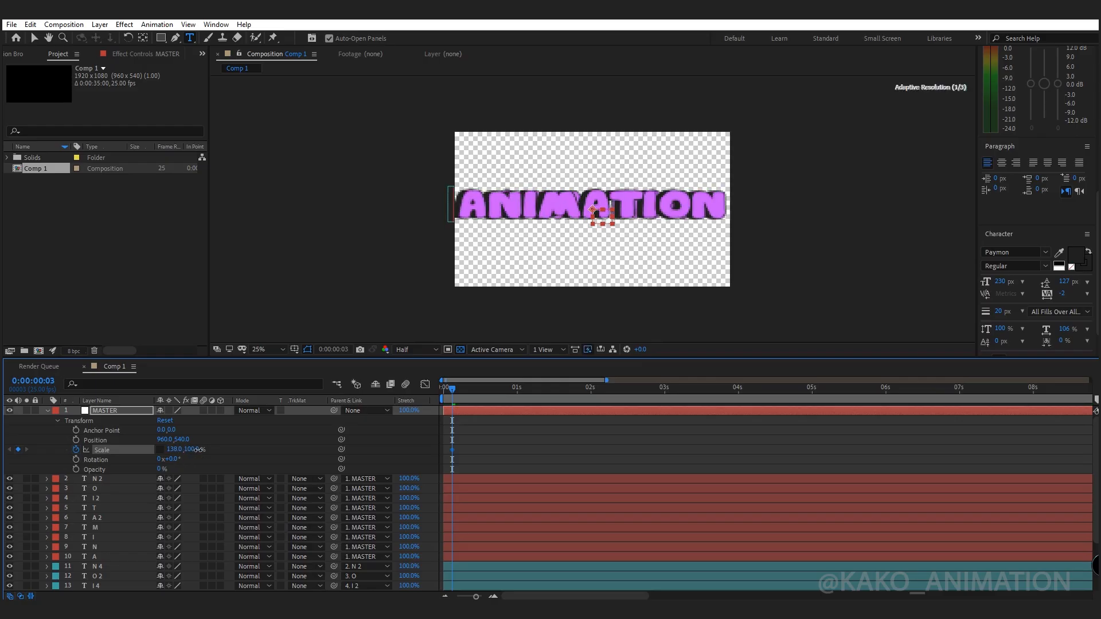
drag(179, 450, 179, 438)
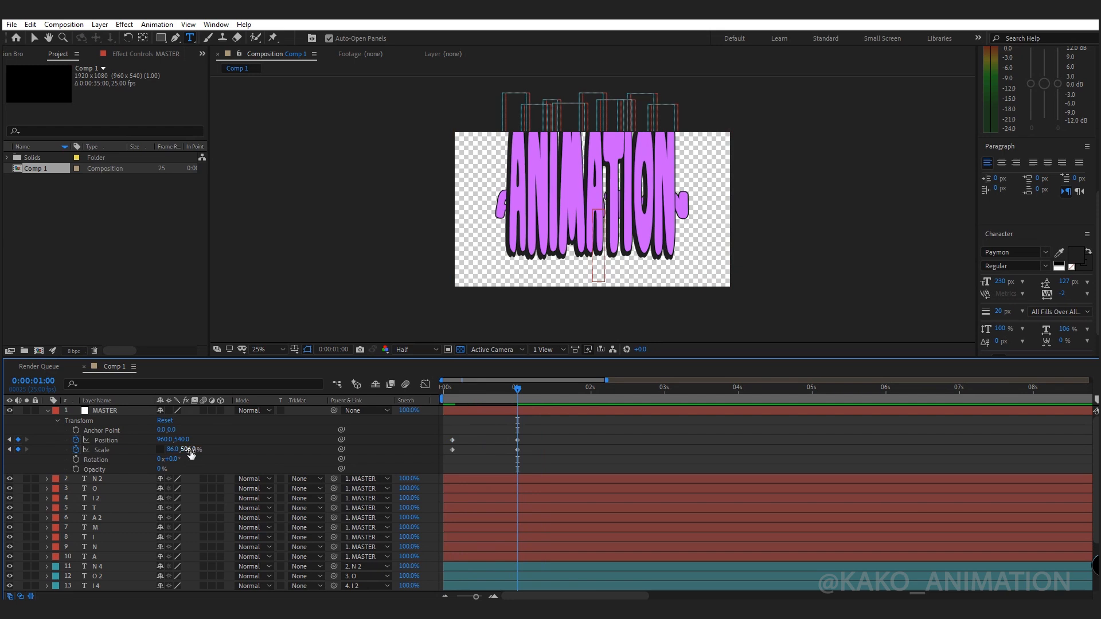
double_click(186, 449)
text(100)
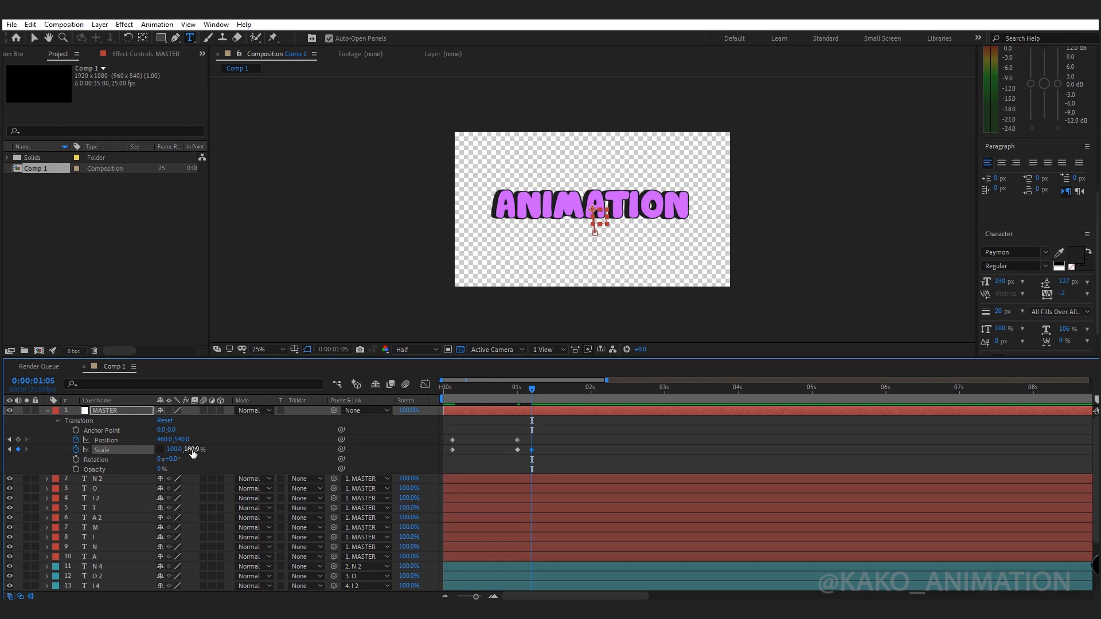
drag(531, 387, 451, 387)
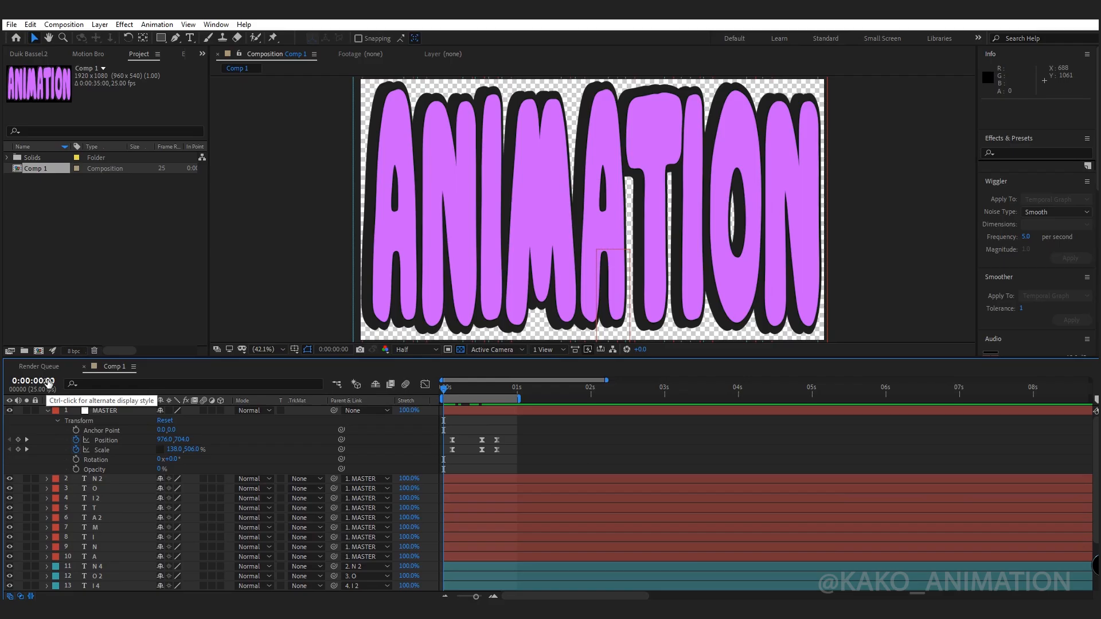
Give letter A scale keyframes popping to 200% and shrinking back to 100%
drag(444, 387, 458, 388)
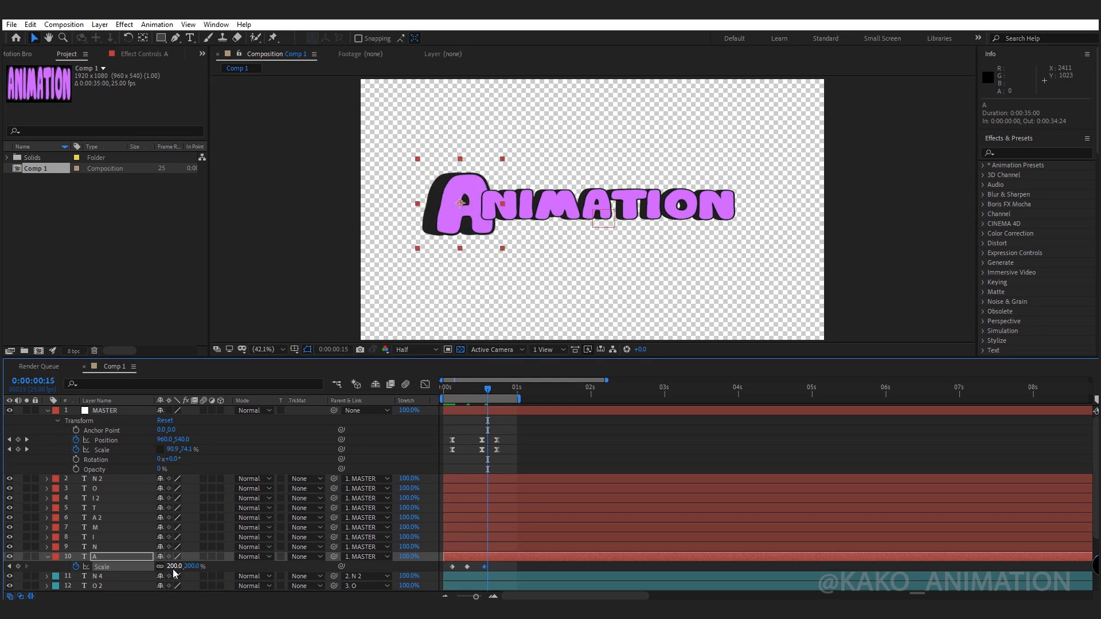
drag(488, 387, 506, 387)
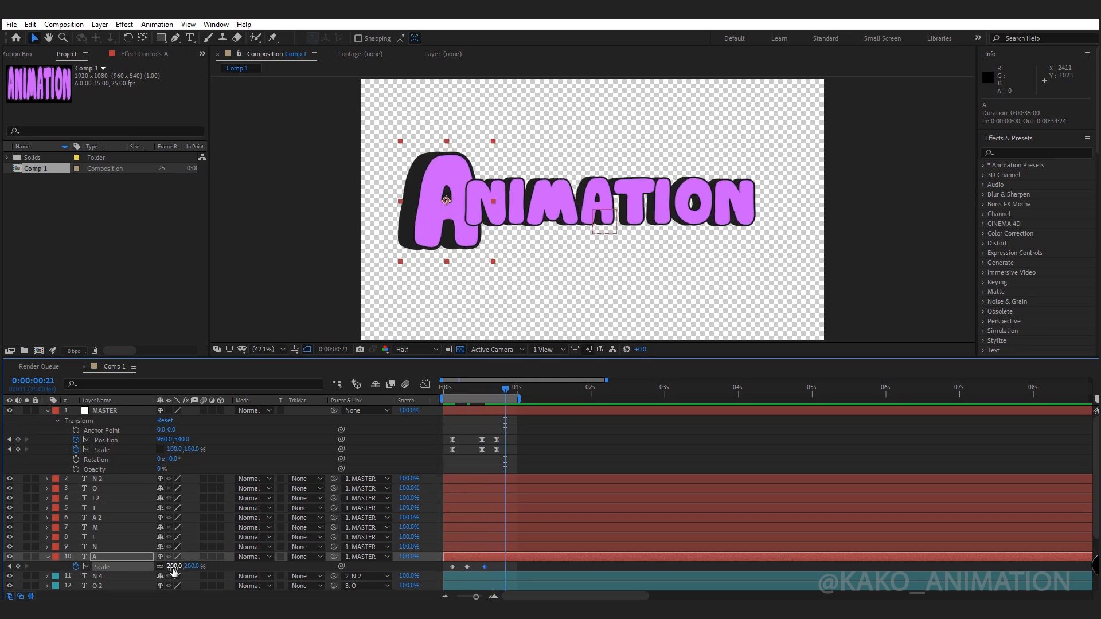
double_click(174, 567)
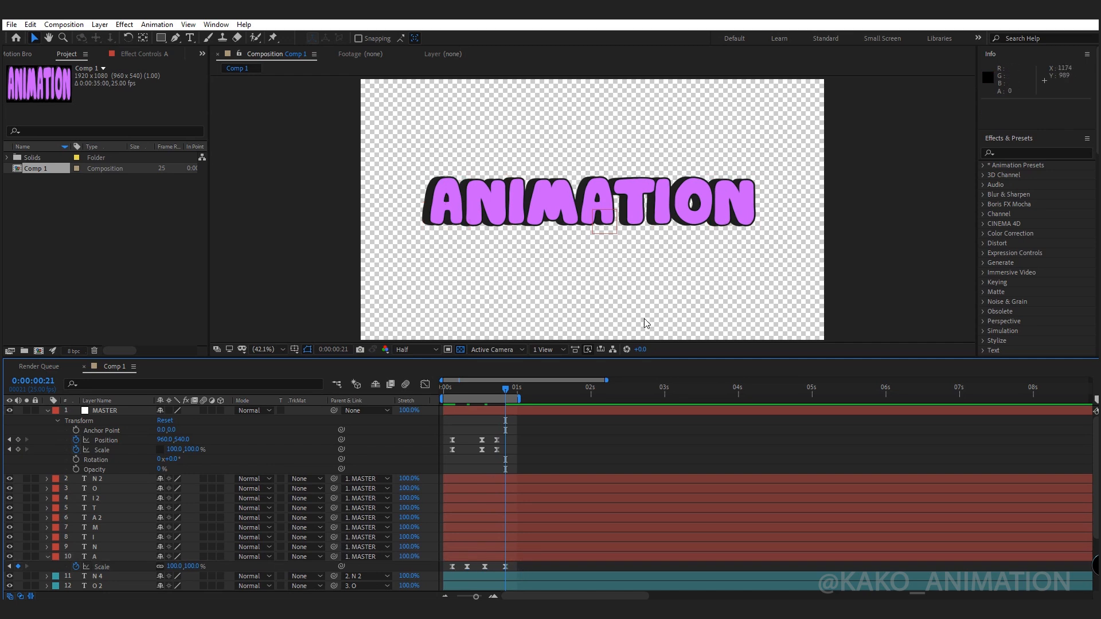
Add a sideways position move to A and paste its bounce keyframes onto the next letter, staggered later
click(98, 478)
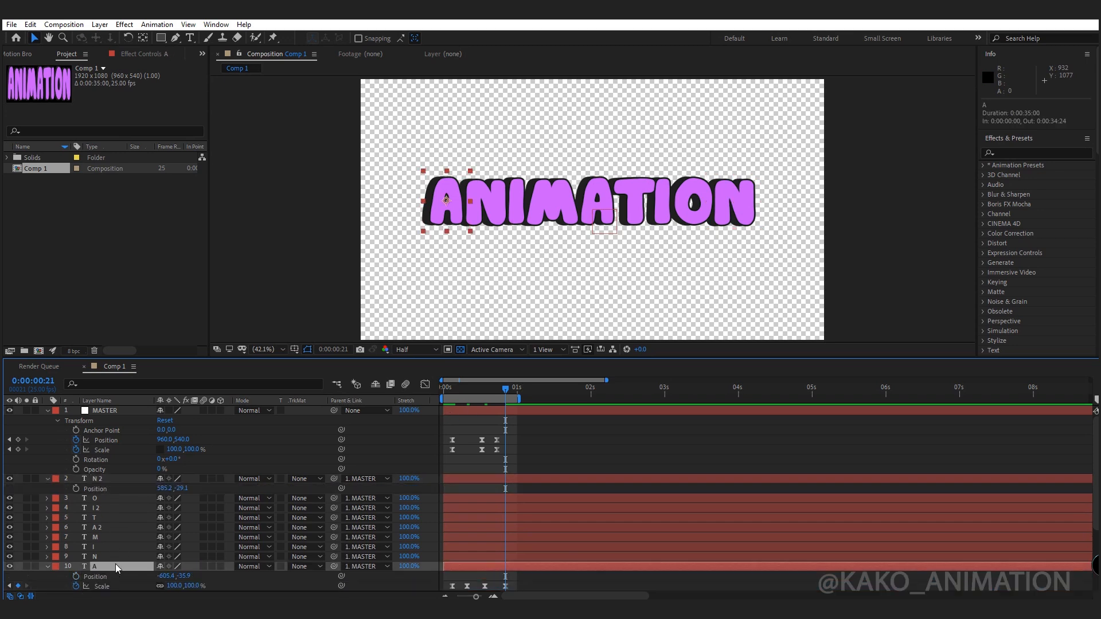
drag(507, 388, 462, 387)
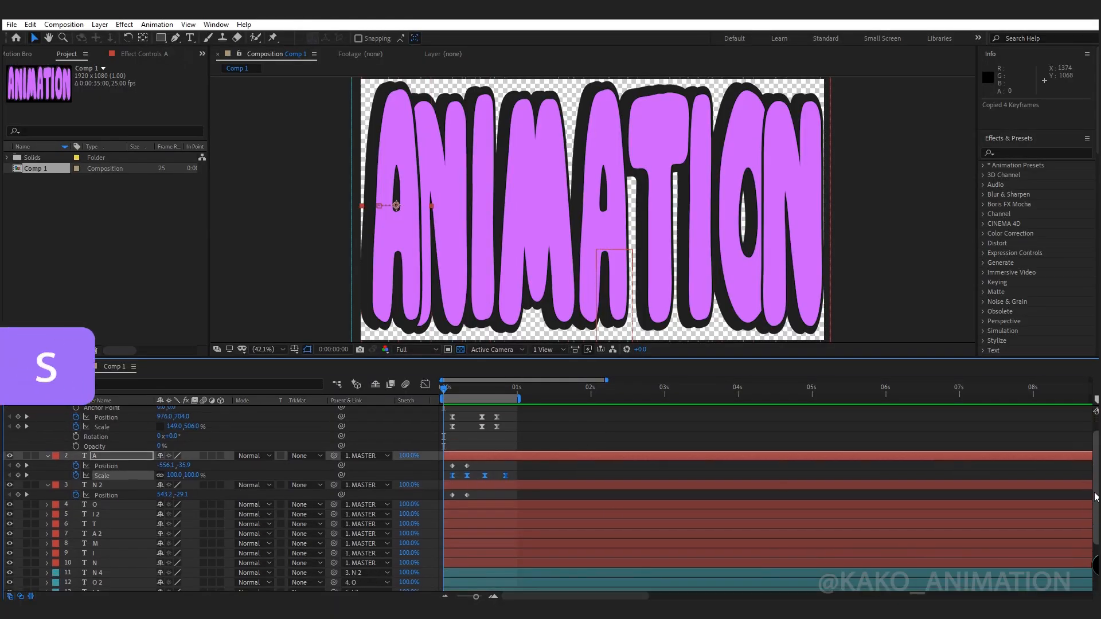
click(95, 543)
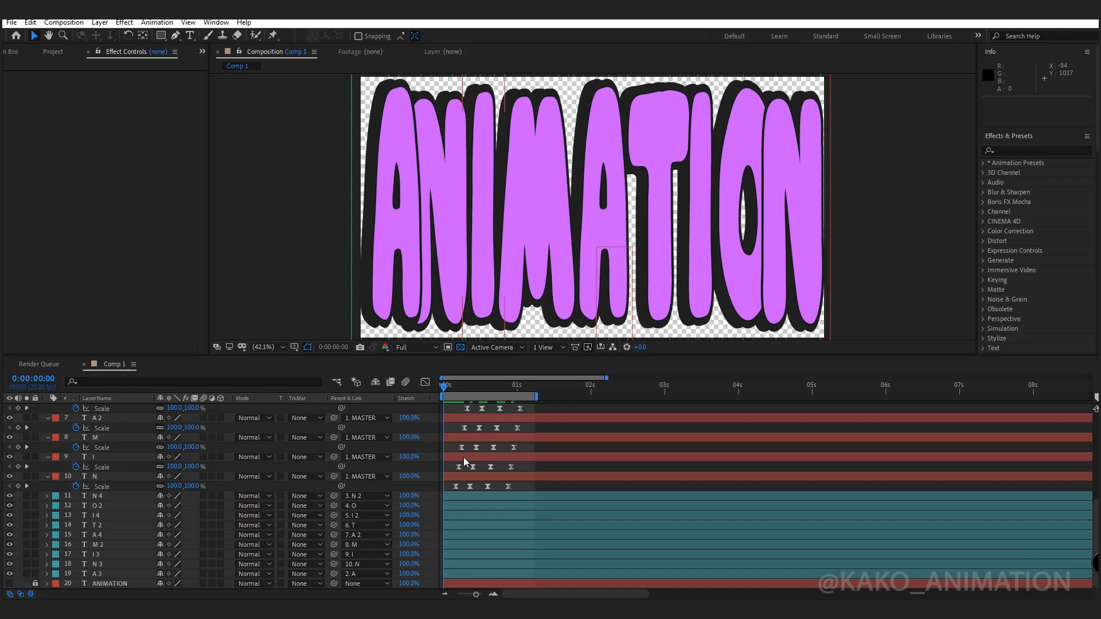
Draw a pink 64 px stroke swoosh over the word and give Stroke 1 rounded line caps
click(149, 35)
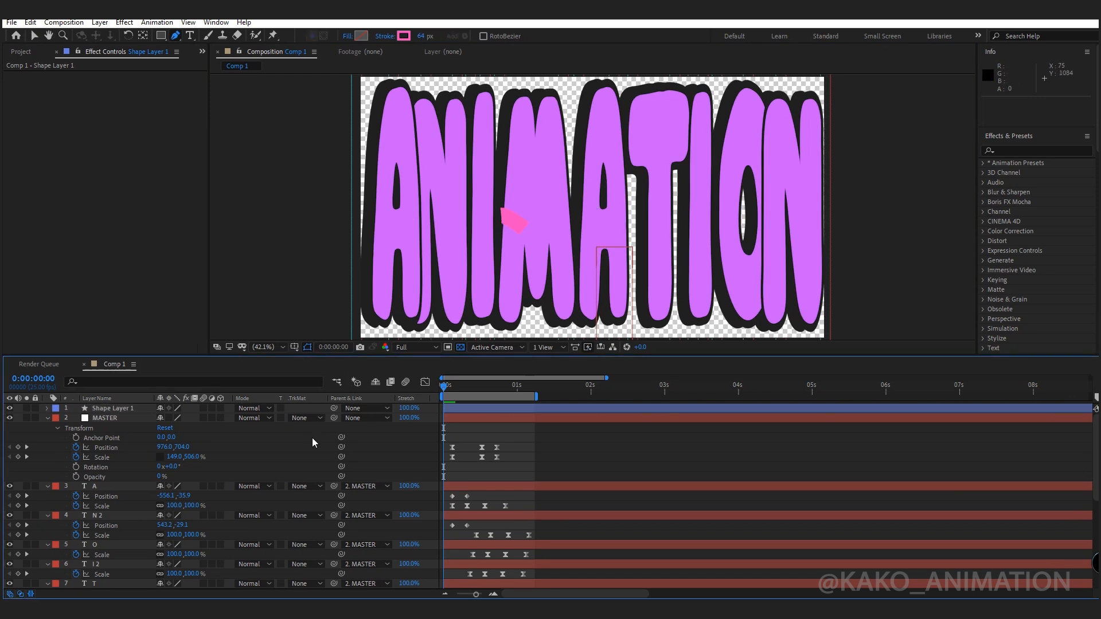
click(113, 408)
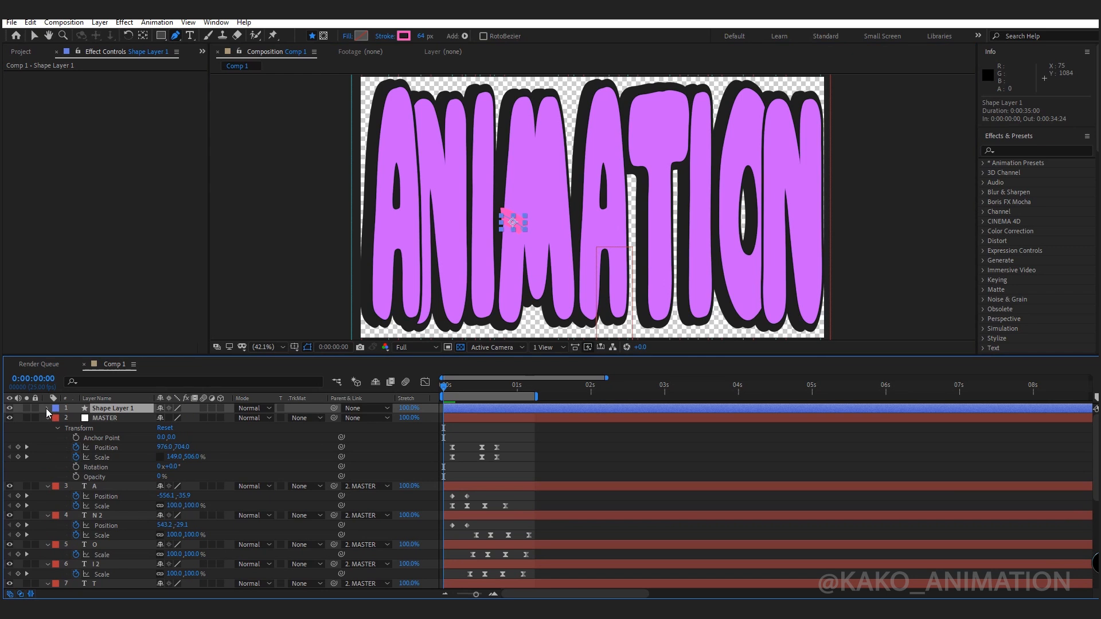
click(47, 408)
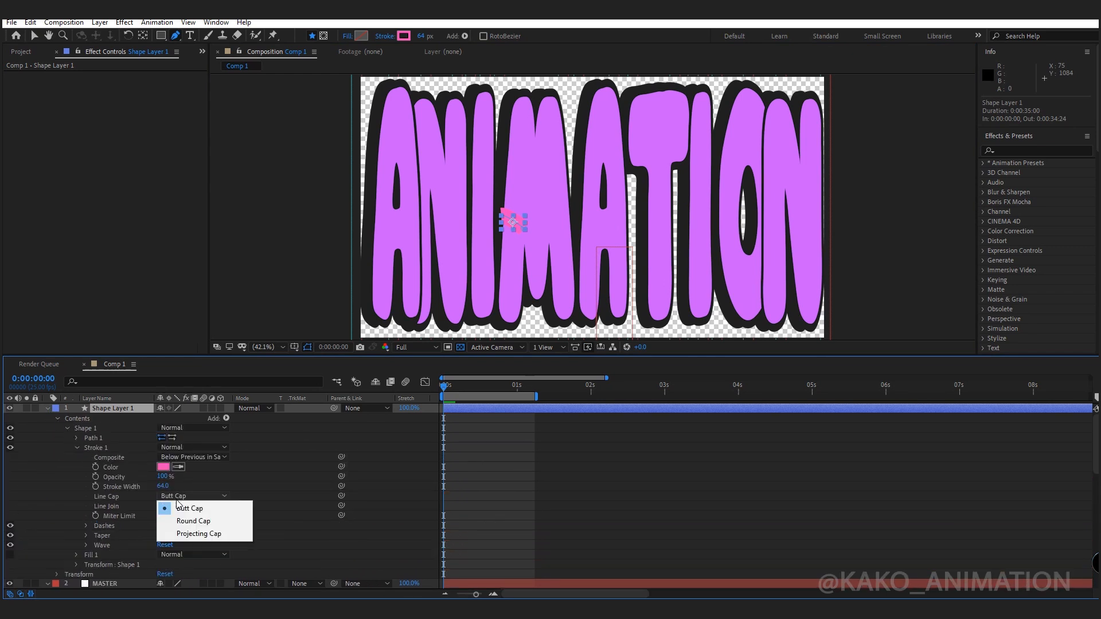
click(194, 520)
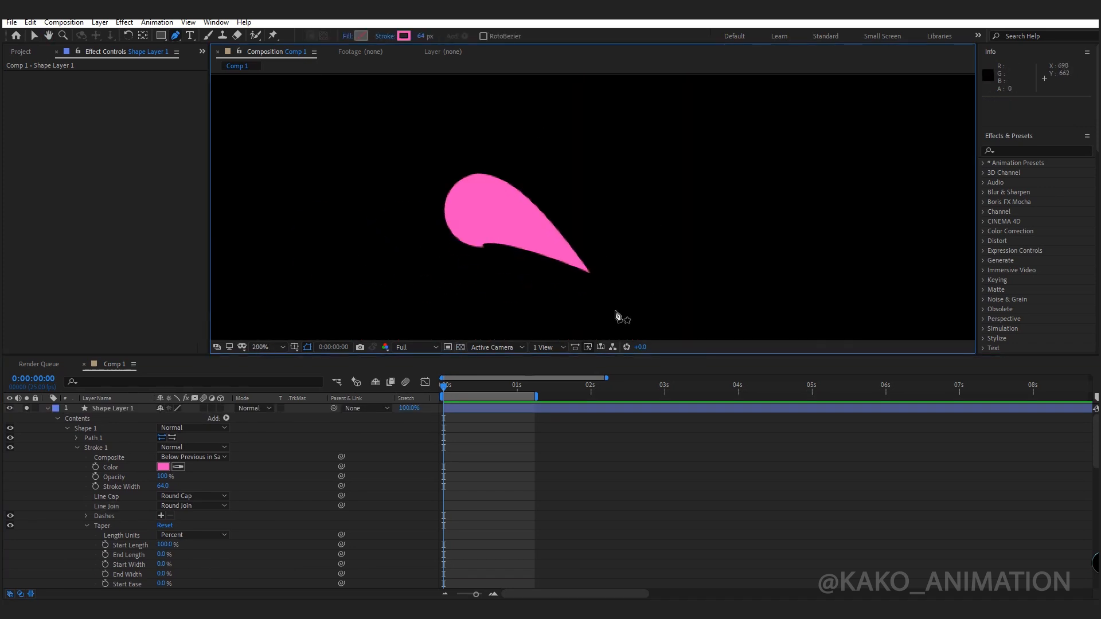
Apply Gaussian Blur at 11 and Simple Choker with Choke Matte 12 to the drop
text(gau)
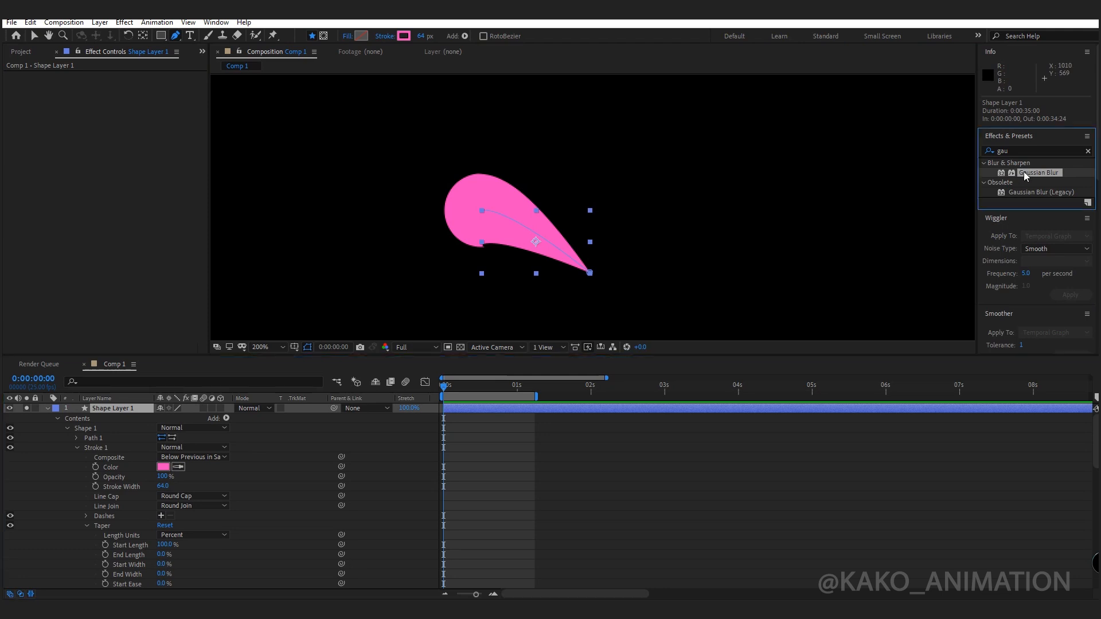
double_click(1039, 172)
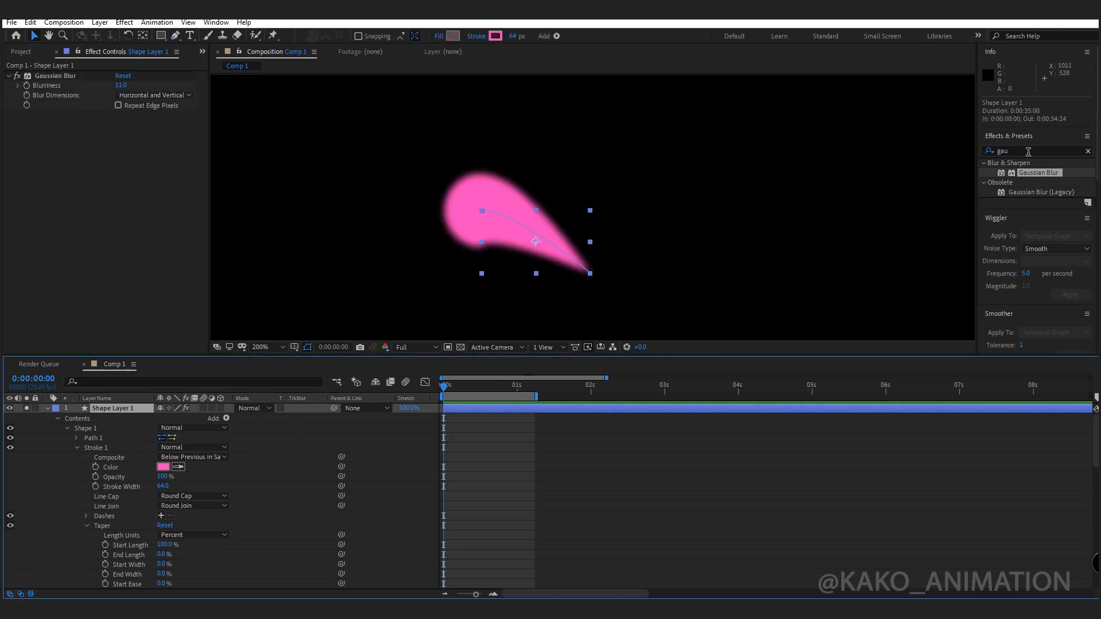
text(sim)
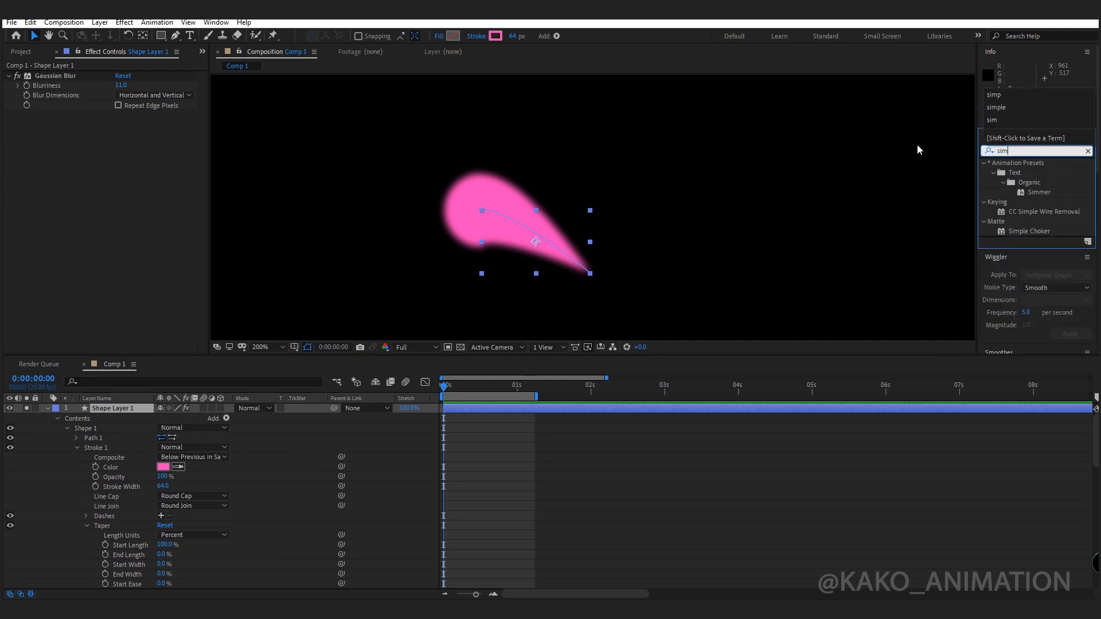
double_click(1030, 231)
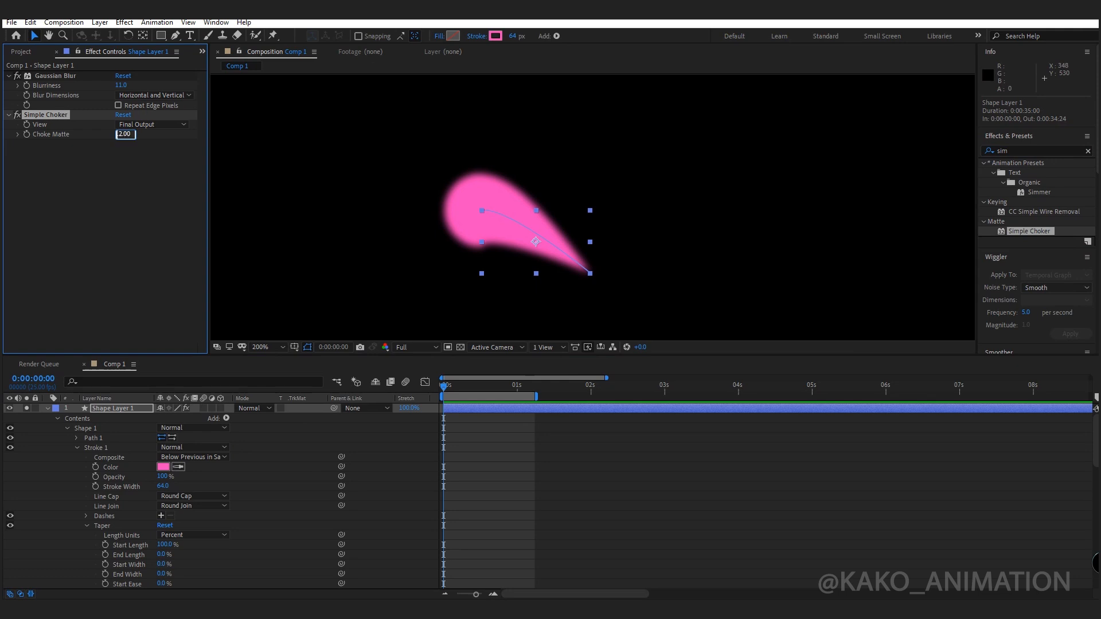
text(12.00)
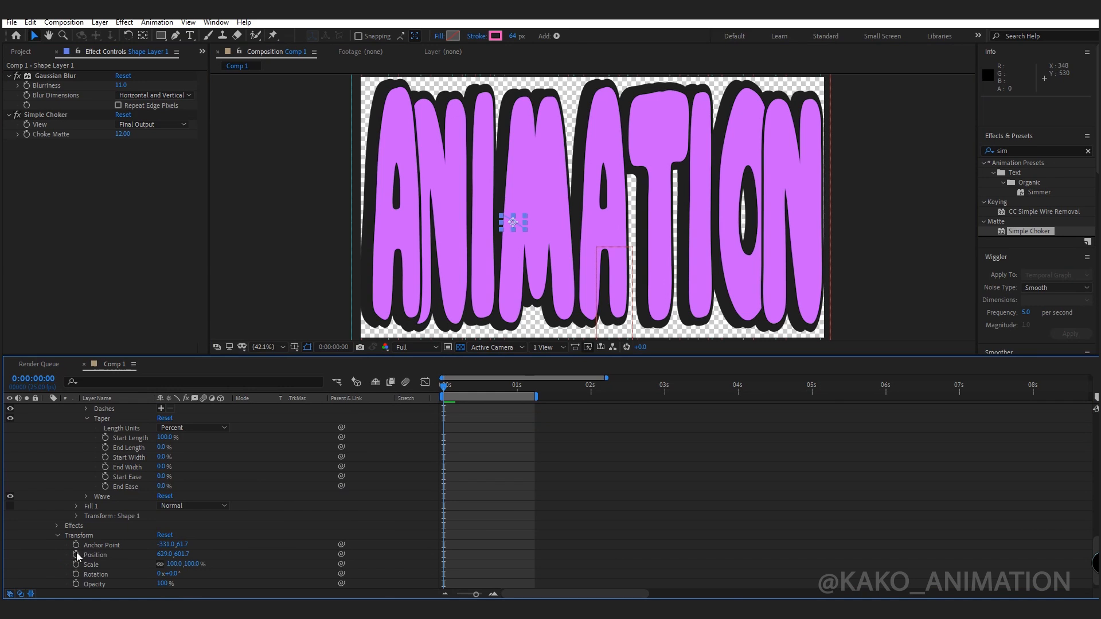
Keyframe the drop's position, scale and rotation so it flies in from the upper left over ten frames
click(76, 573)
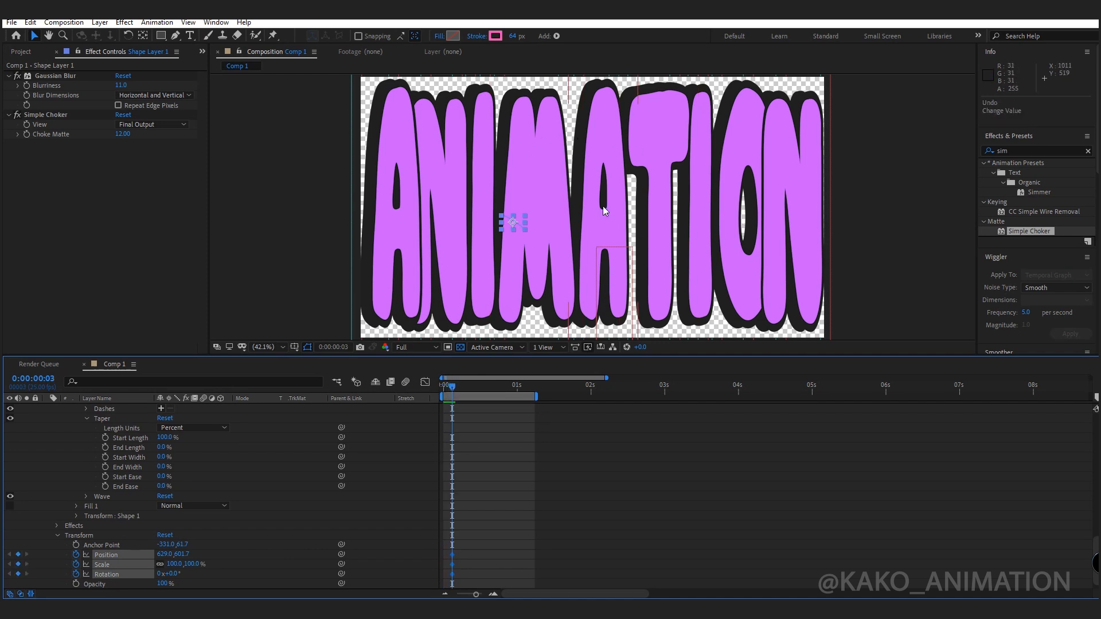
drag(513, 222, 481, 174)
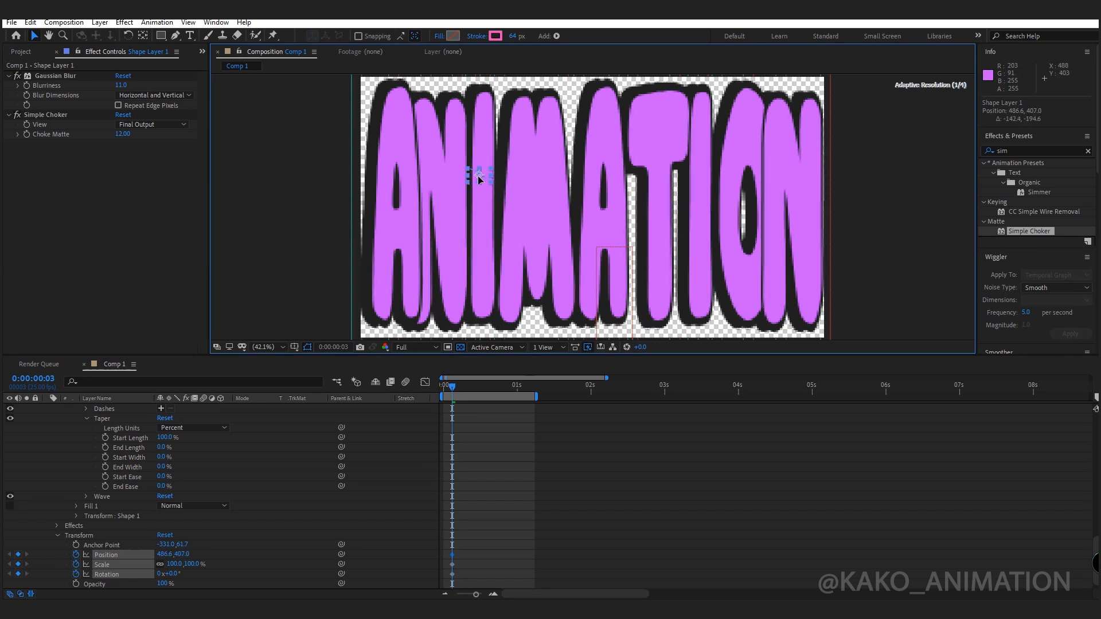
drag(478, 179, 492, 190)
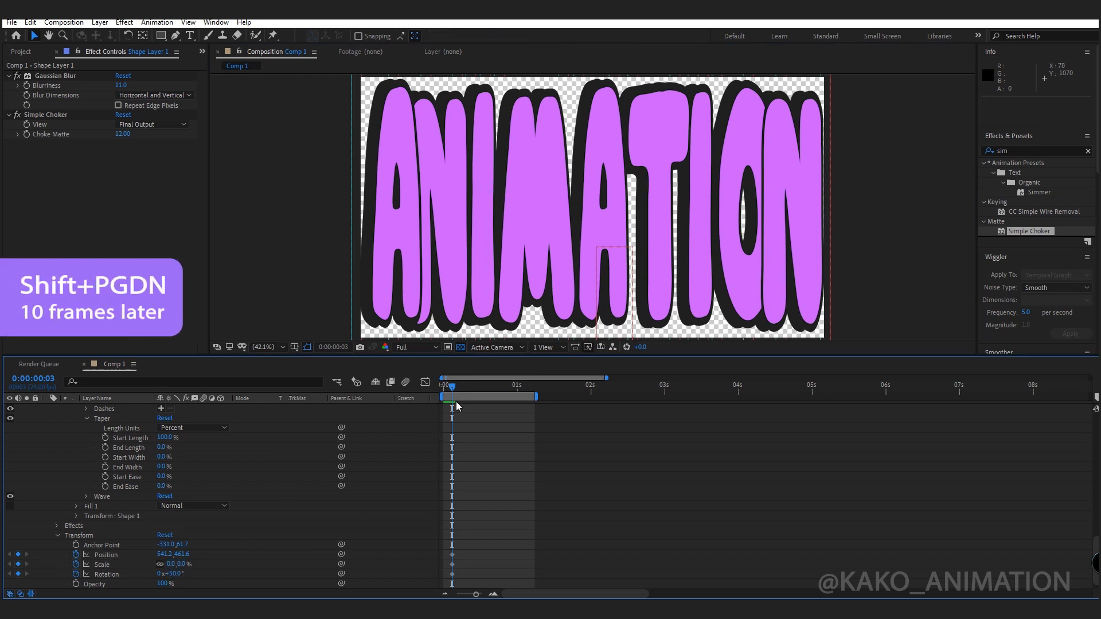
key(shift+pagedown)
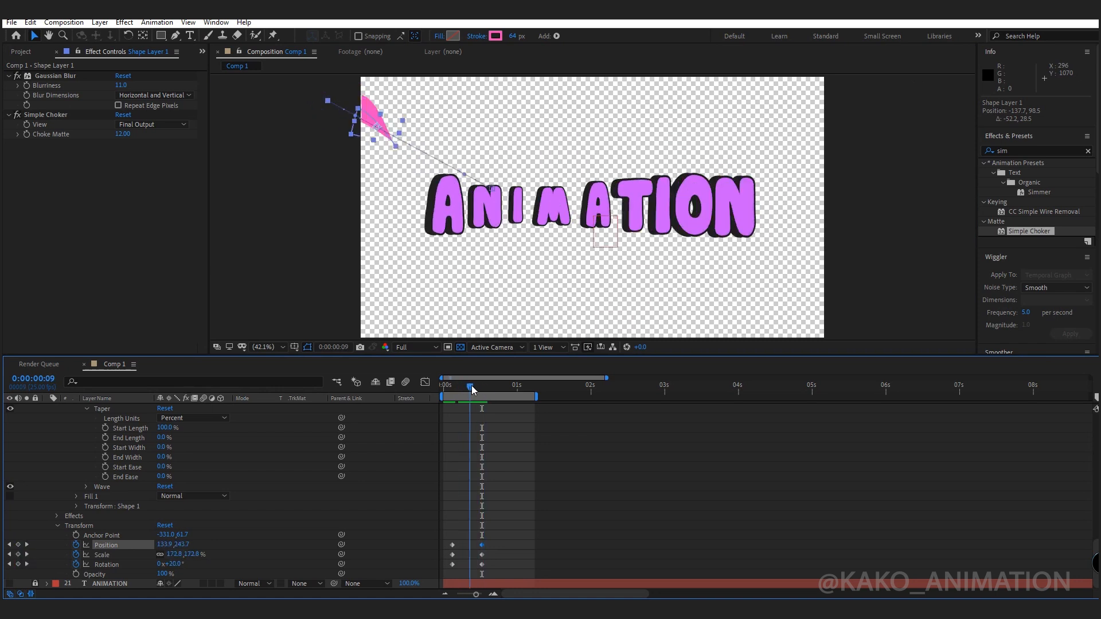
Collapse the drop layer and set its stroke colour to dark grey #1F1F1F
click(455, 386)
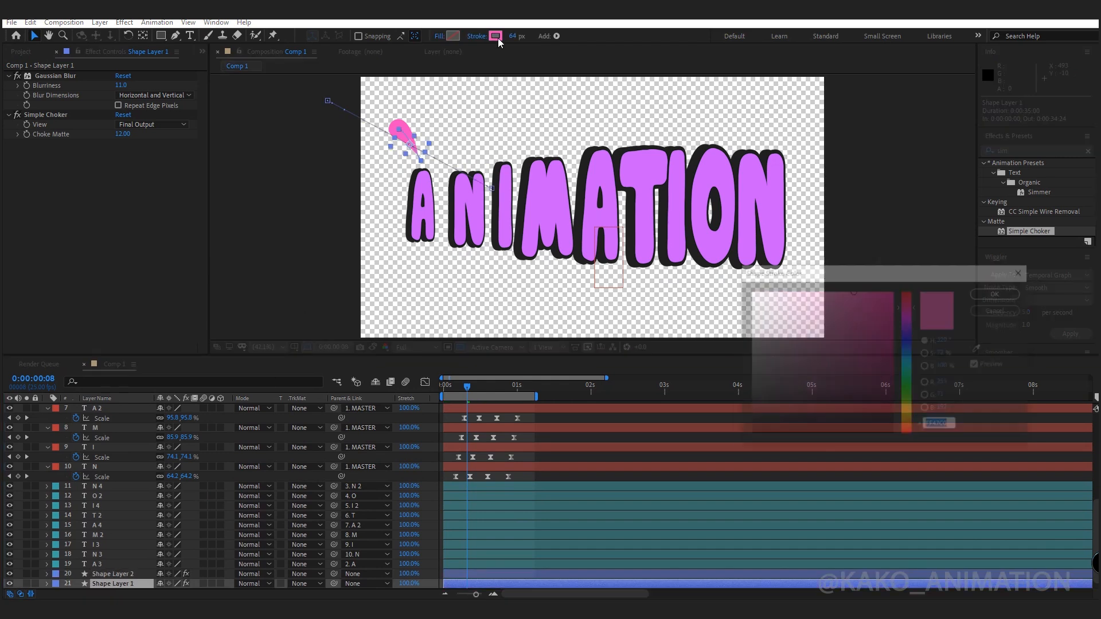
click(494, 36)
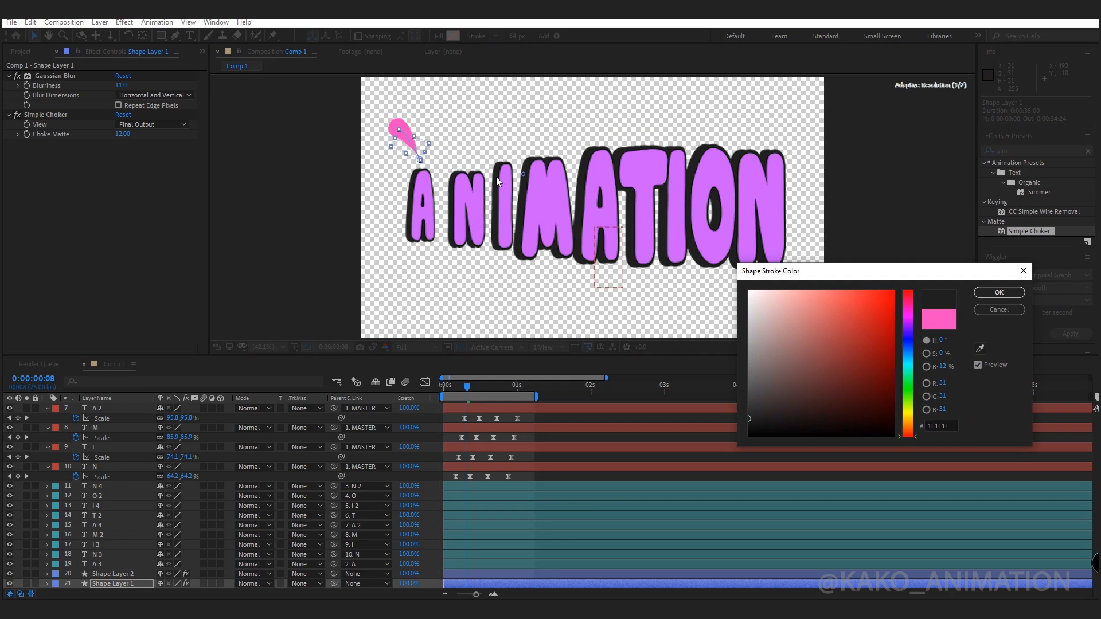
click(998, 292)
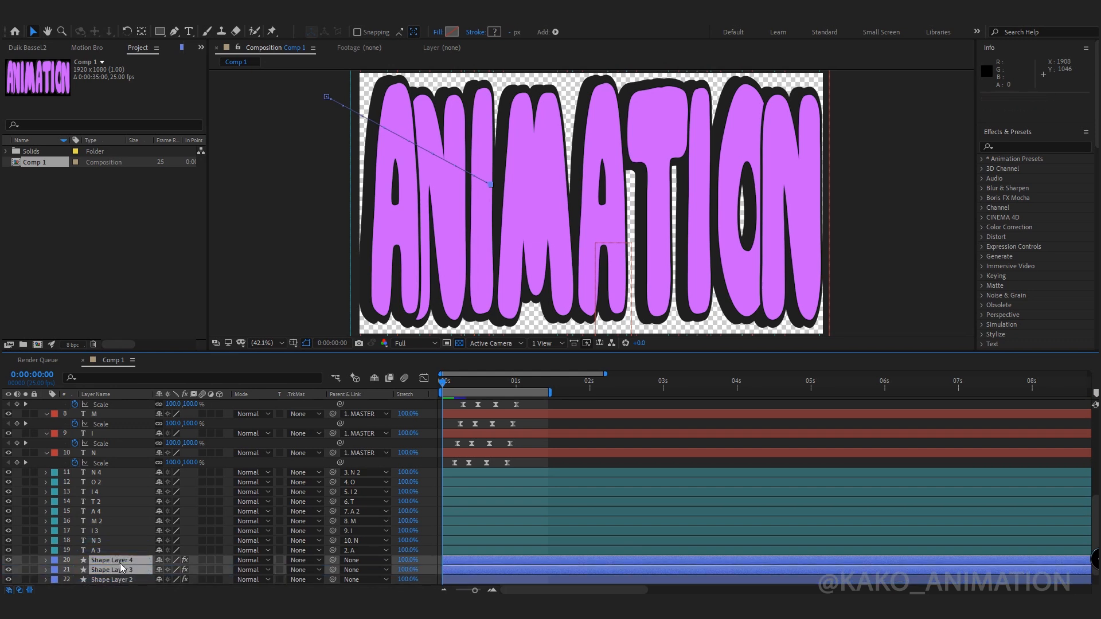
Give the duplicated drop and shadow layers a different label colour
right_click(82, 560)
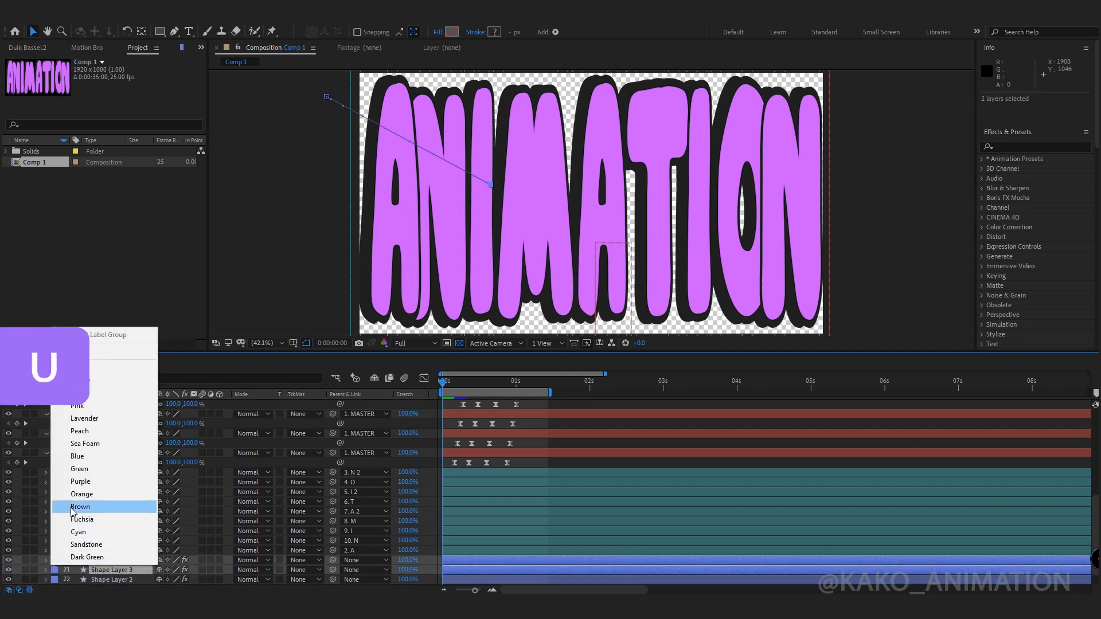
click(81, 506)
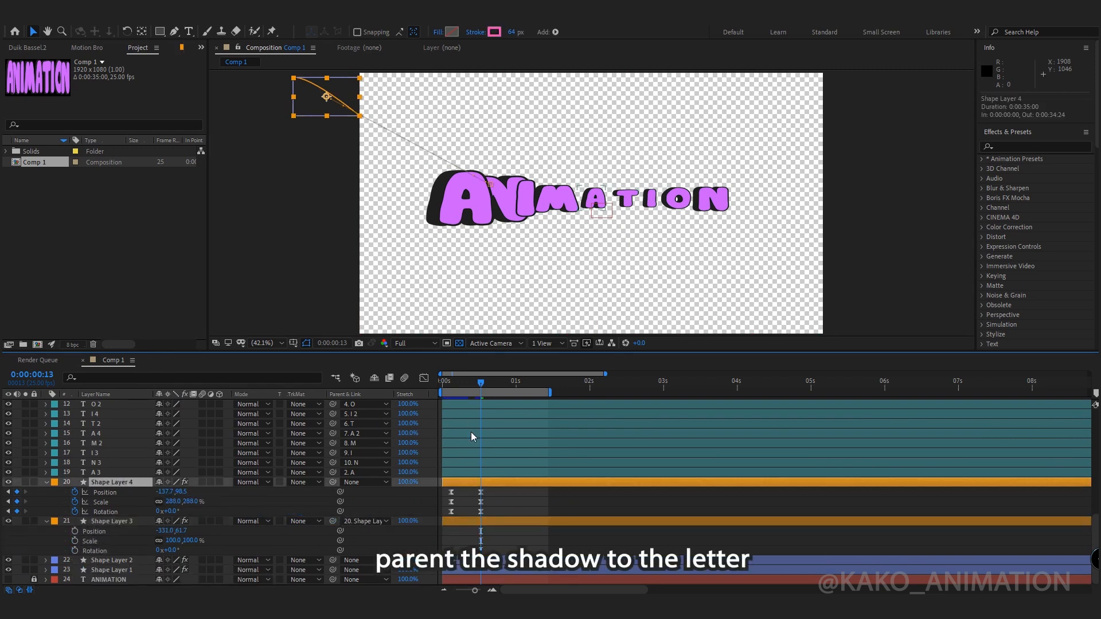
Flip the copied drop vertically and move it to the right side of the text
right_click(472, 436)
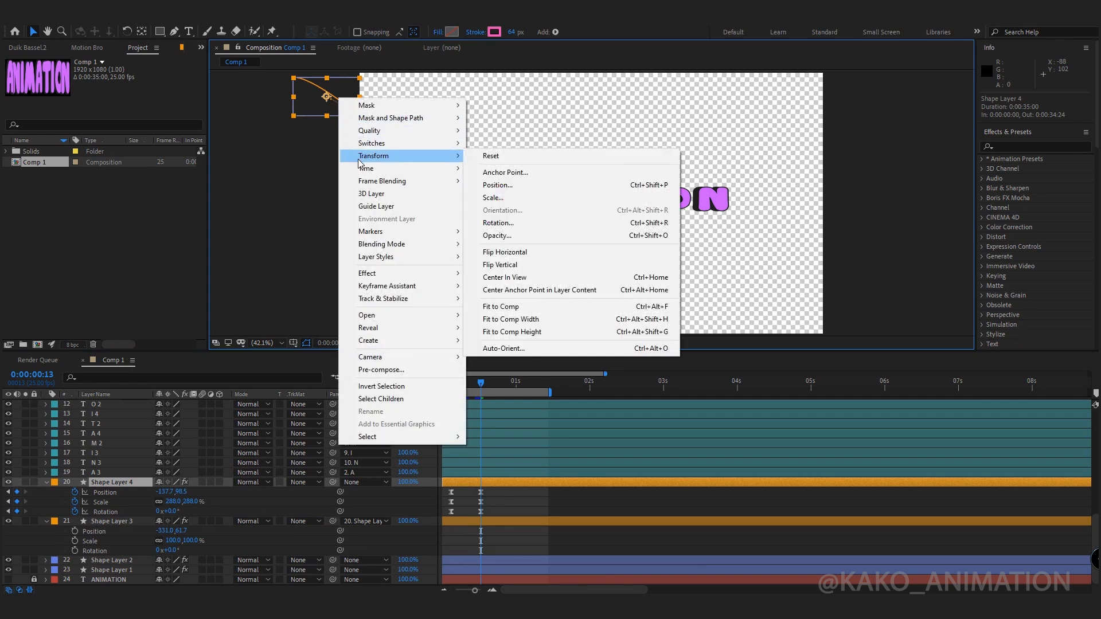
mouse_move(527, 265)
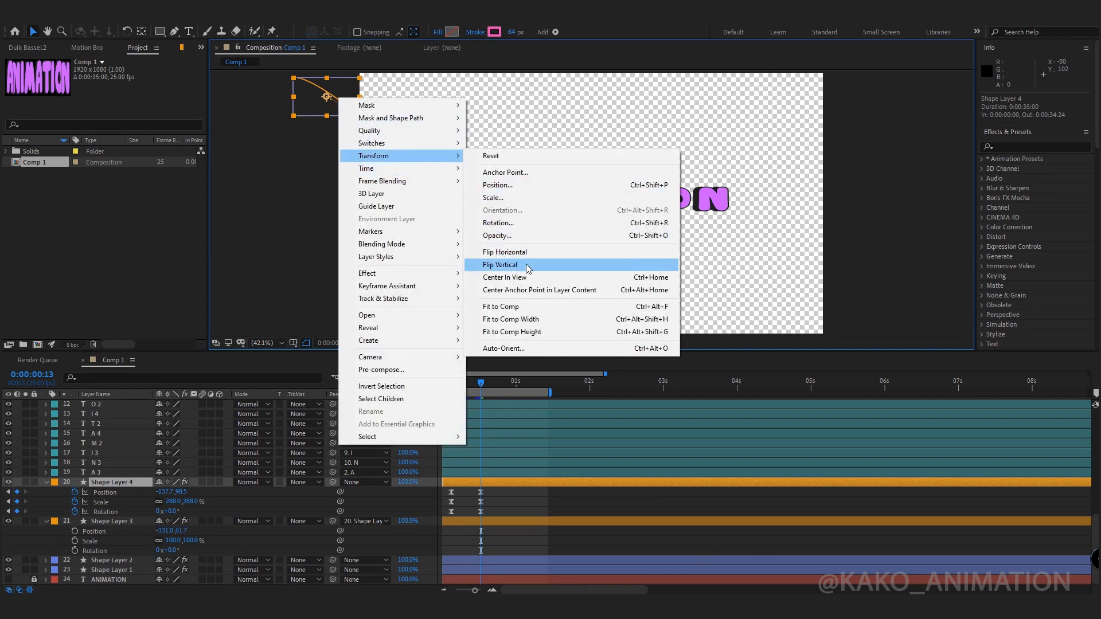
click(500, 265)
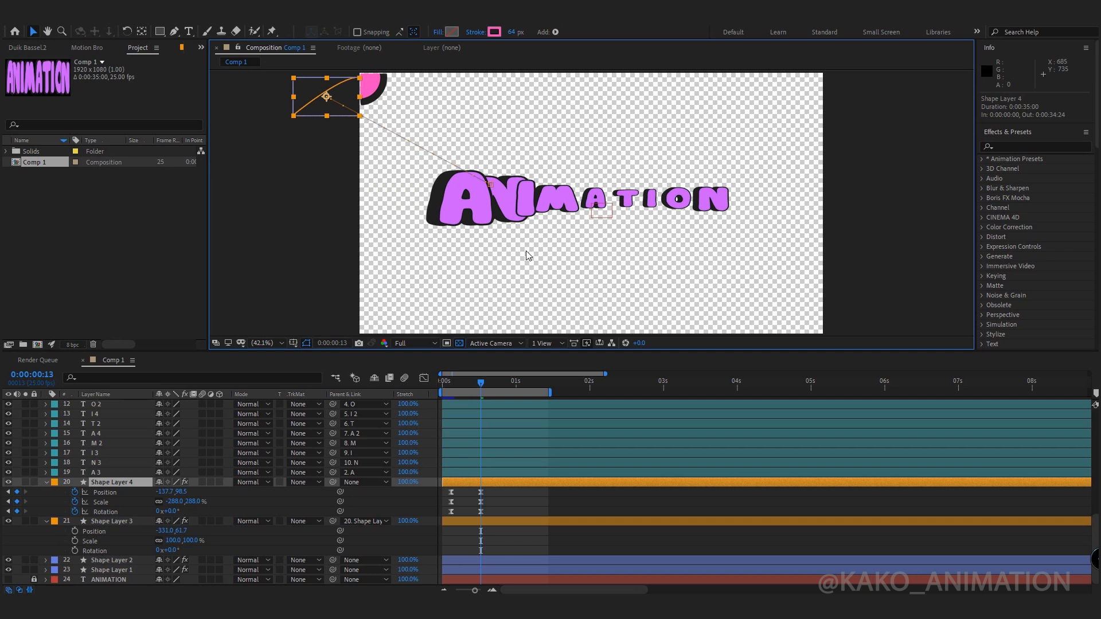
drag(326, 94, 854, 116)
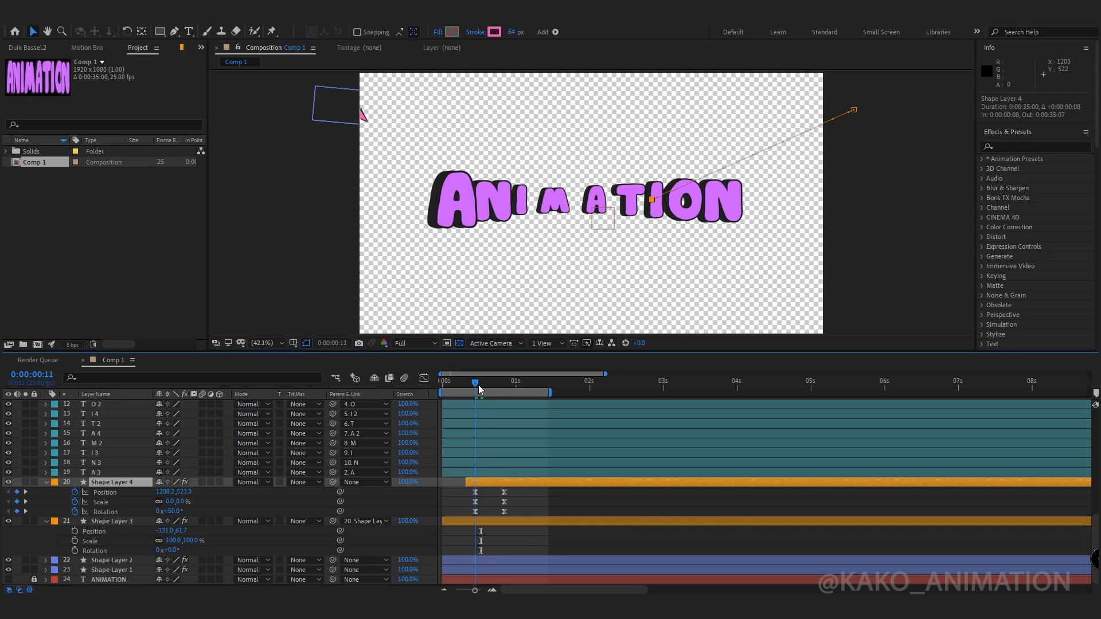
Adjust the mirrored drop's rotation and path so it lands on the letters
double_click(168, 511)
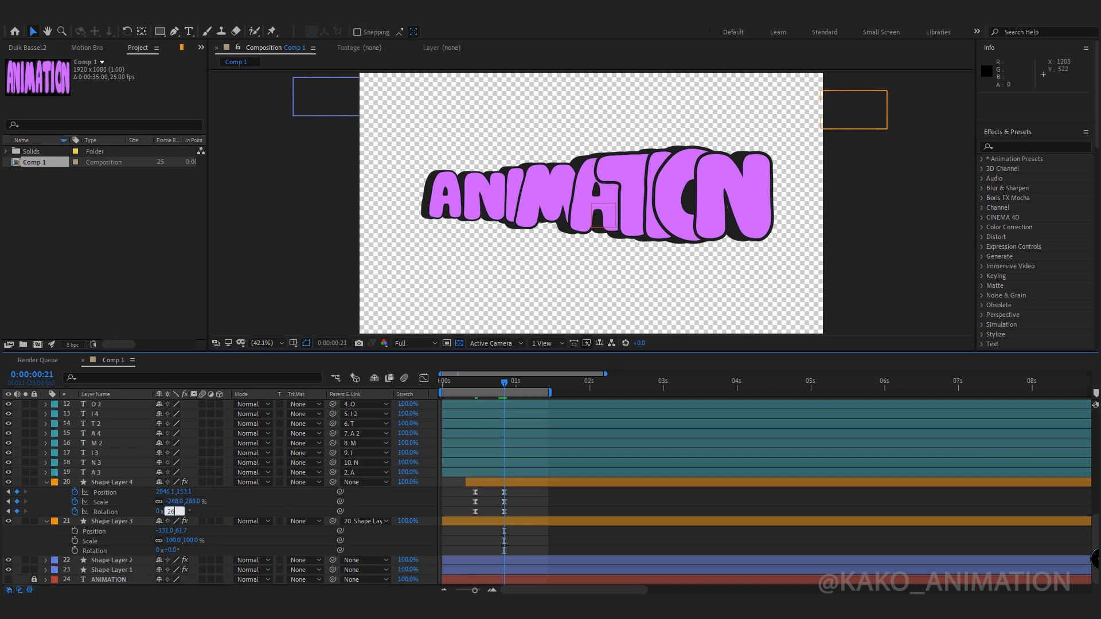
drag(506, 381, 478, 382)
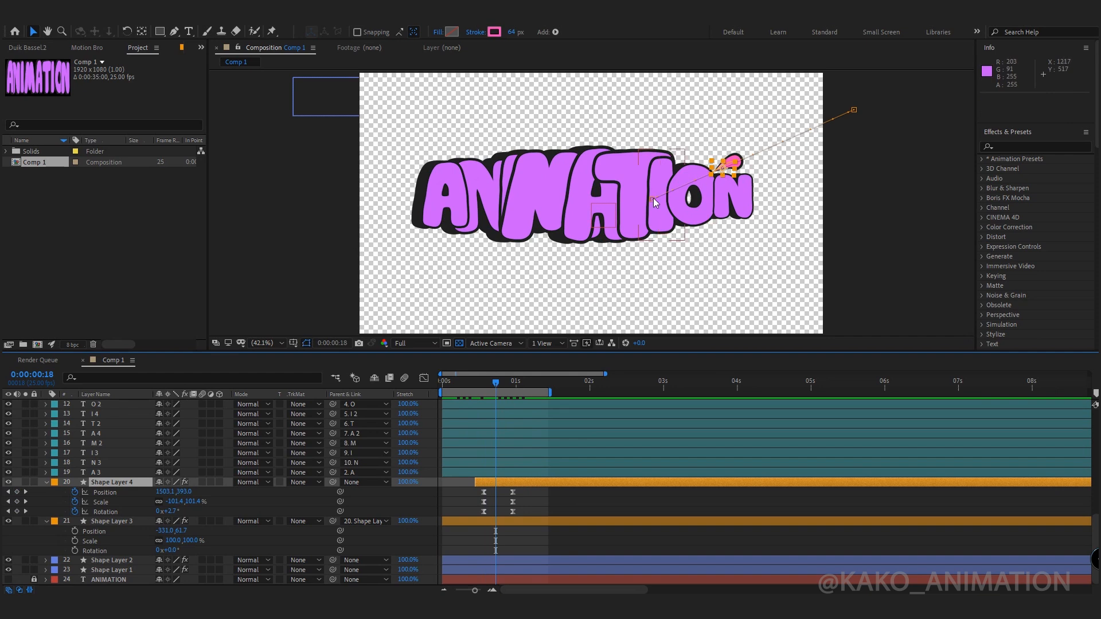
drag(663, 190, 724, 165)
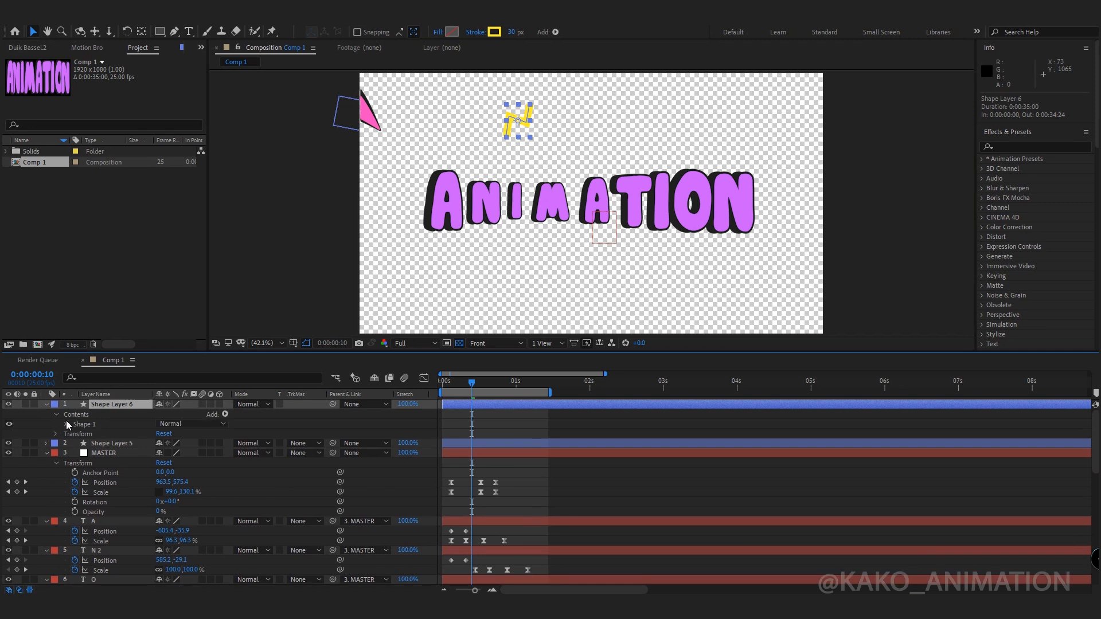
Set Stroke 1 to Round Cap, then keyframe the stroke's Position and Scale down to 0
click(190, 491)
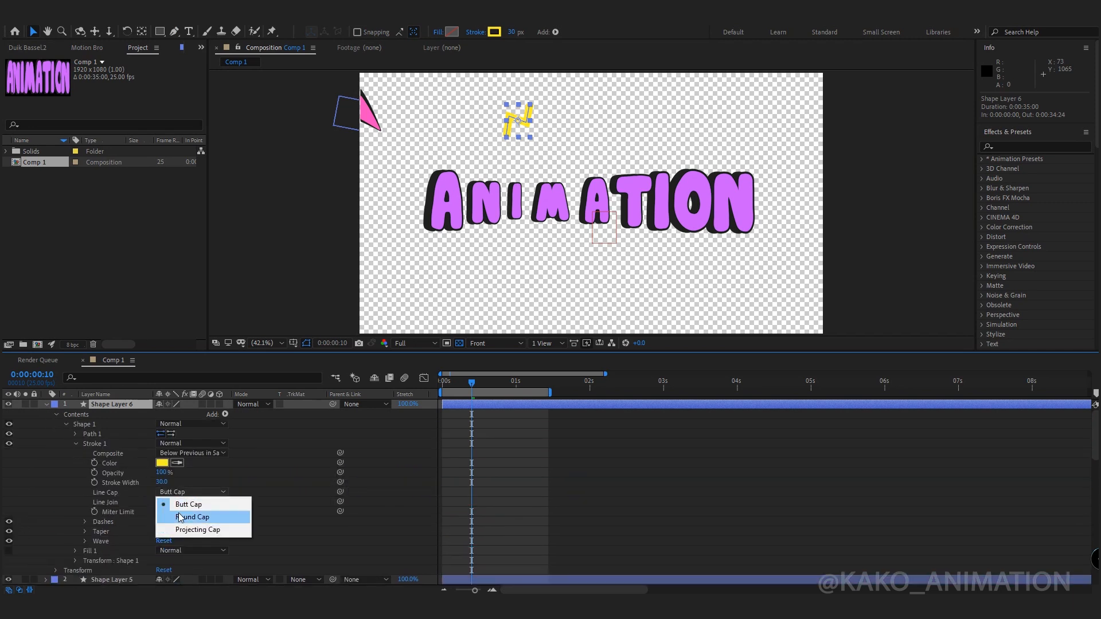
click(193, 517)
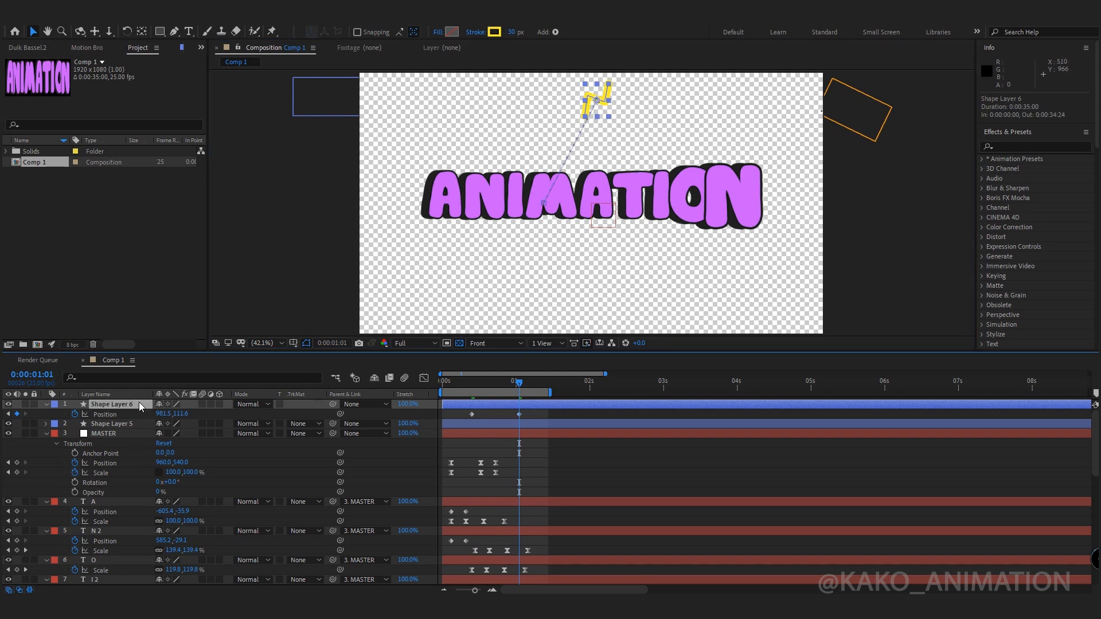
key(shift+s)
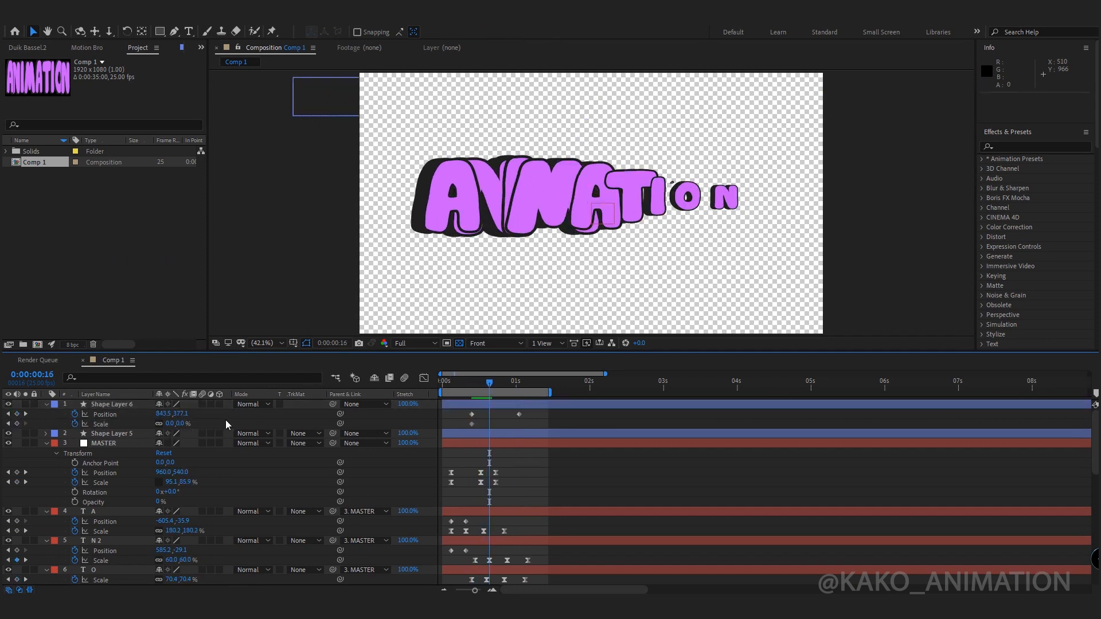
double_click(172, 423)
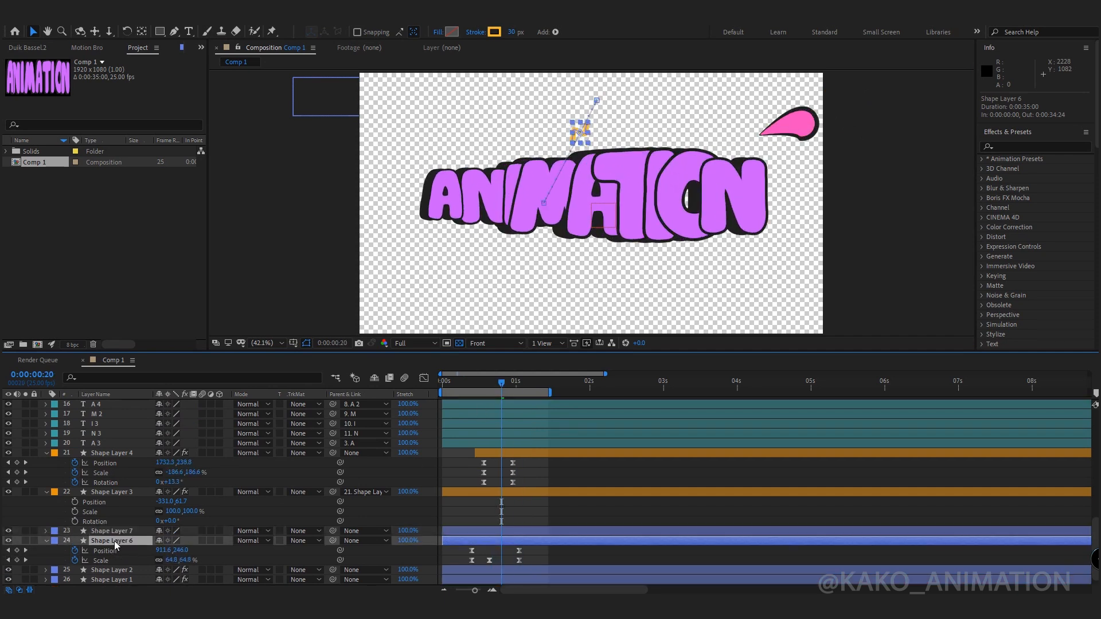
Give the new shape layer a pink stroke colour via the Shape Stroke Color picker
click(496, 32)
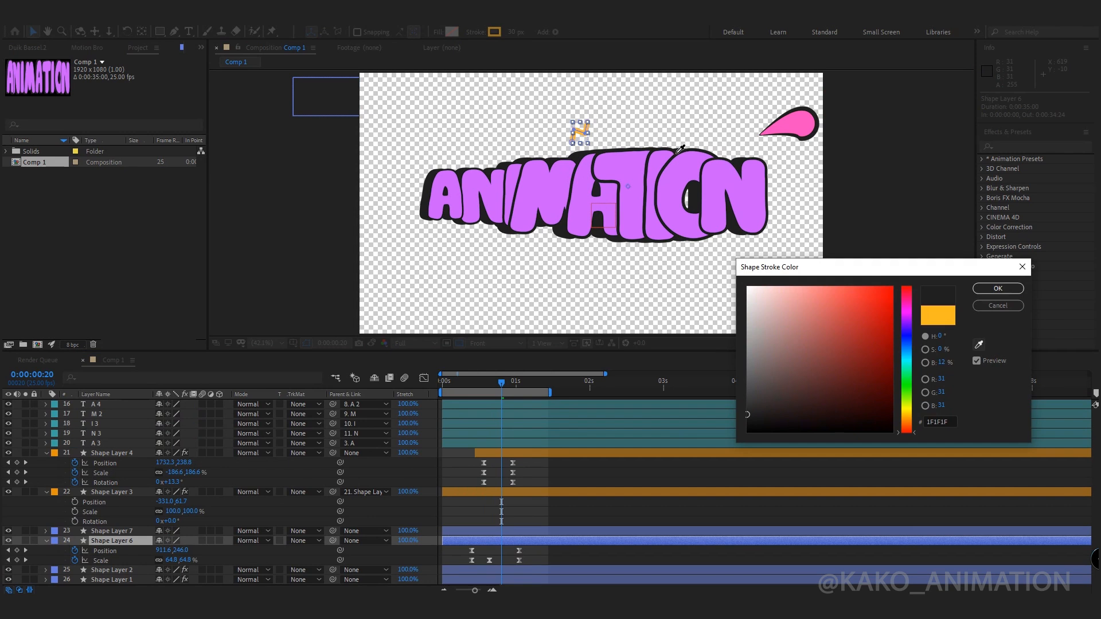
click(997, 288)
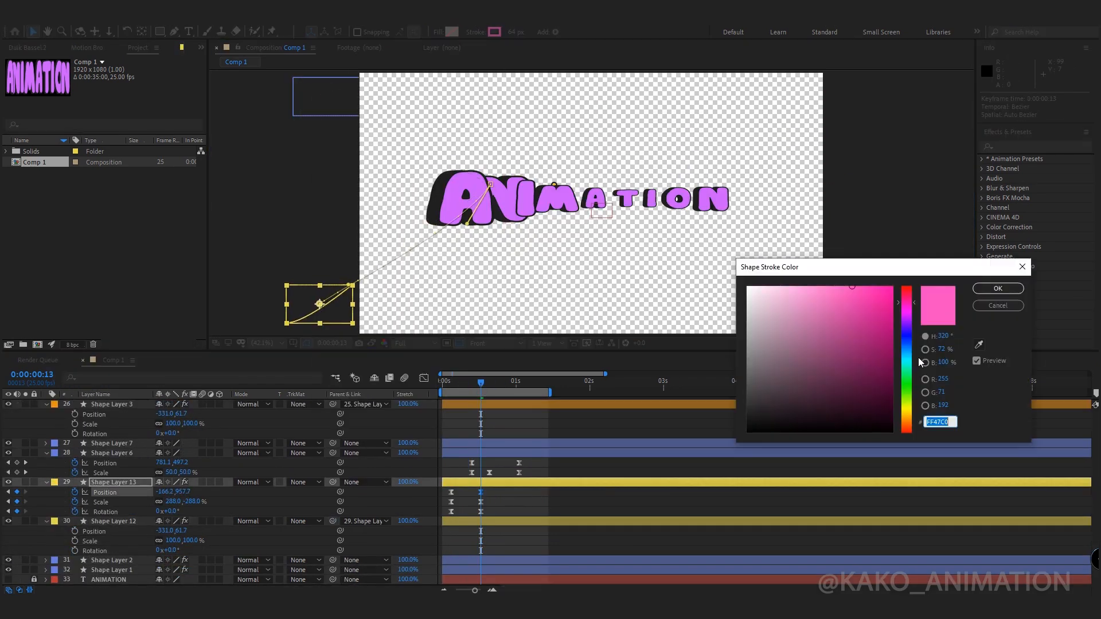
click(997, 288)
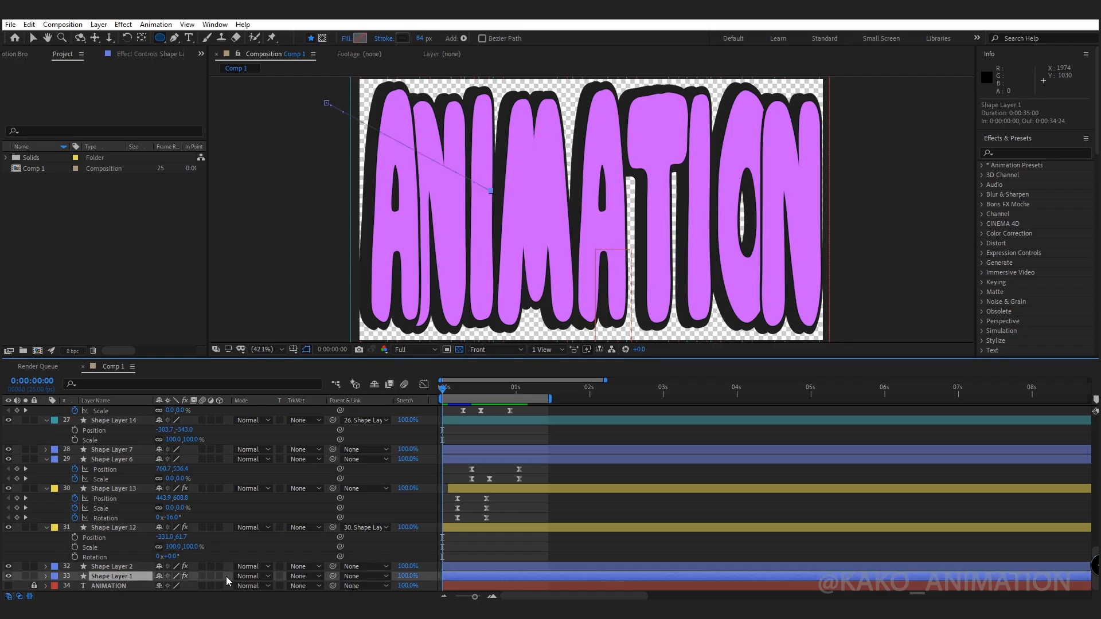
Create a yellow solid background and add a Repeater to the teal circle shape
right_click(226, 580)
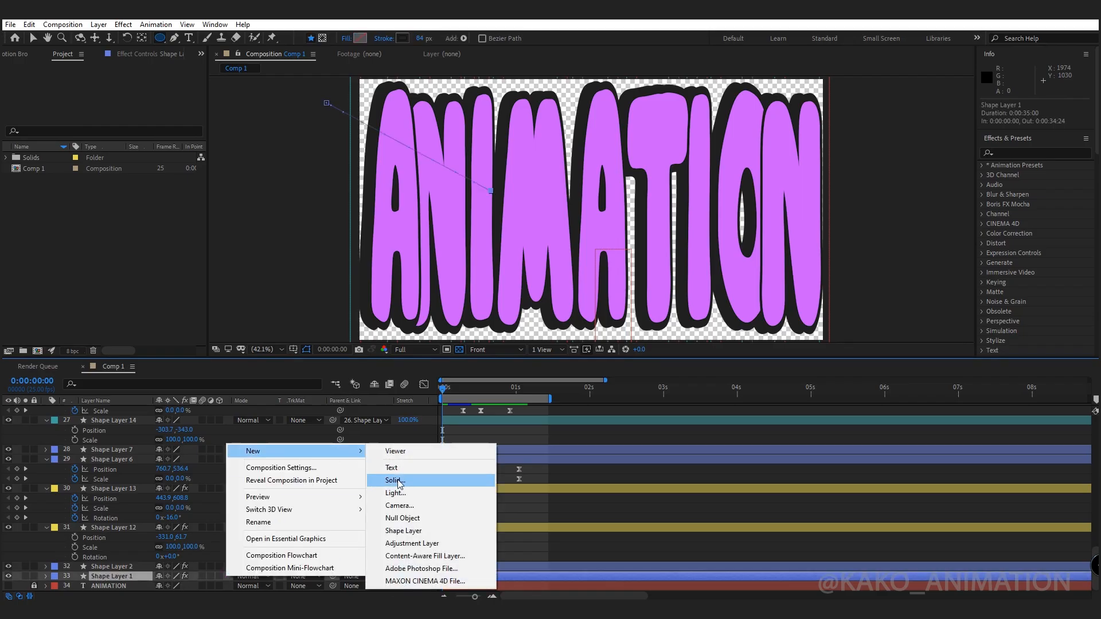
click(395, 480)
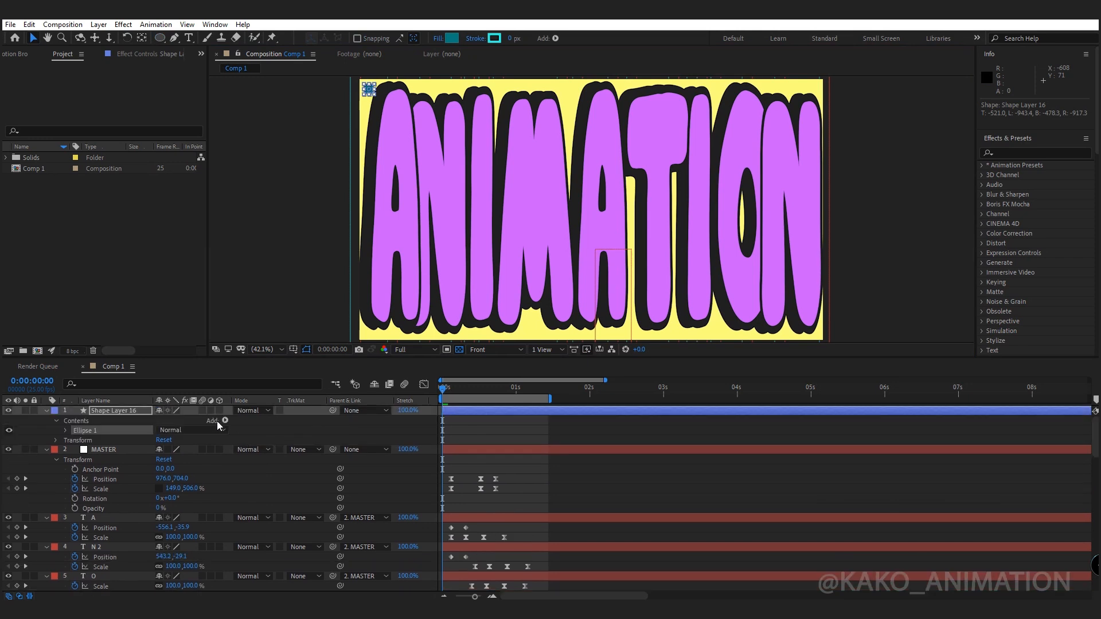
click(225, 421)
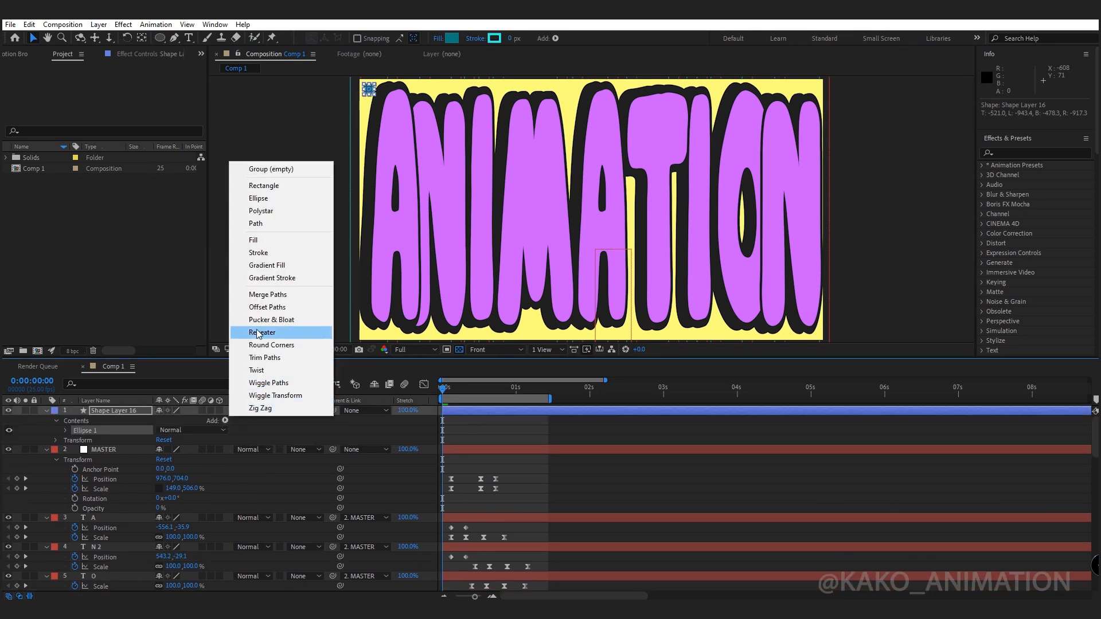
click(262, 332)
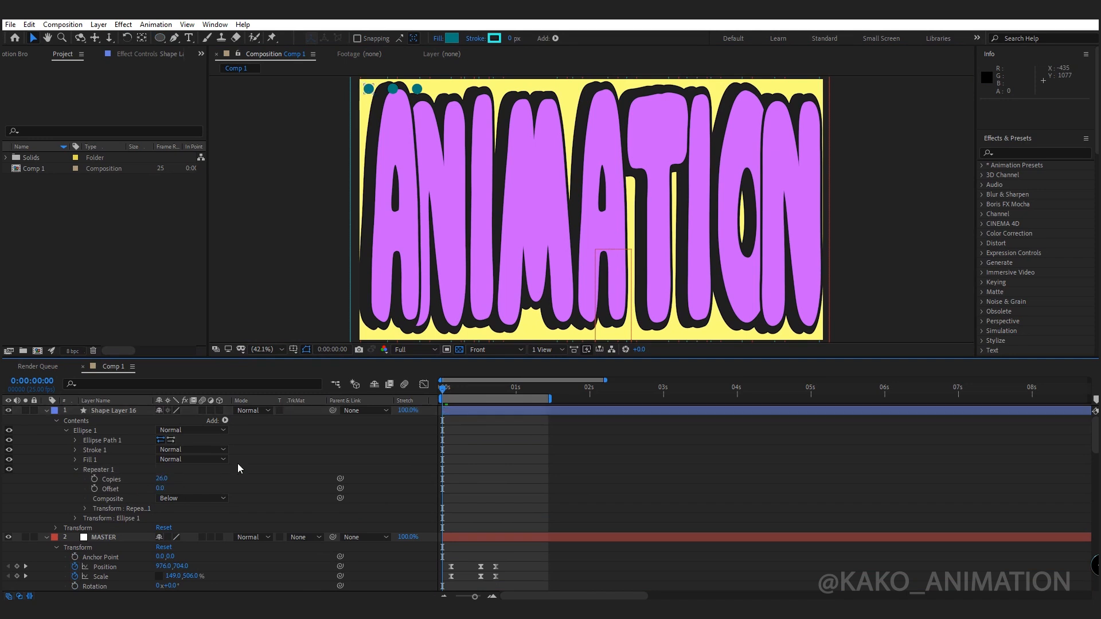
Pre-compose the row of dots into a composition named 'bg'
right_click(113, 410)
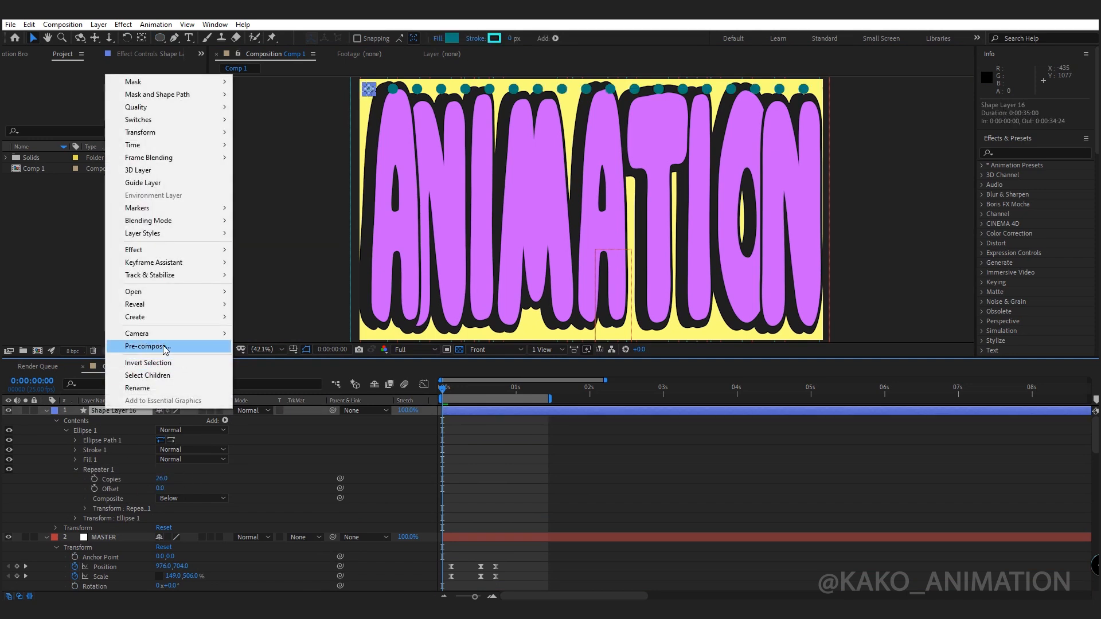
click(148, 346)
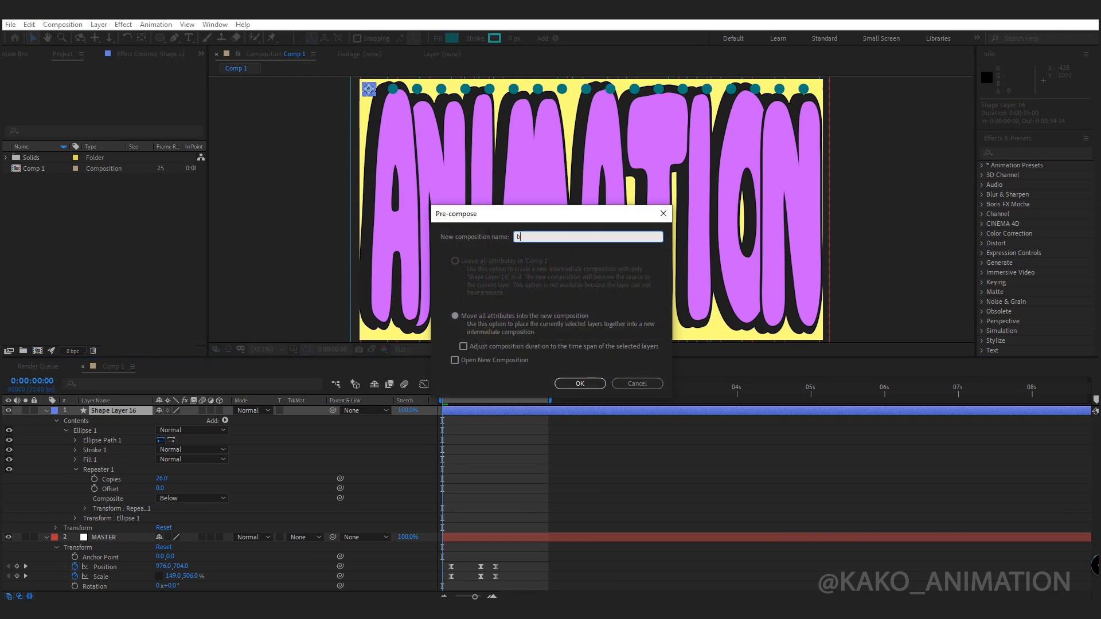
click(579, 384)
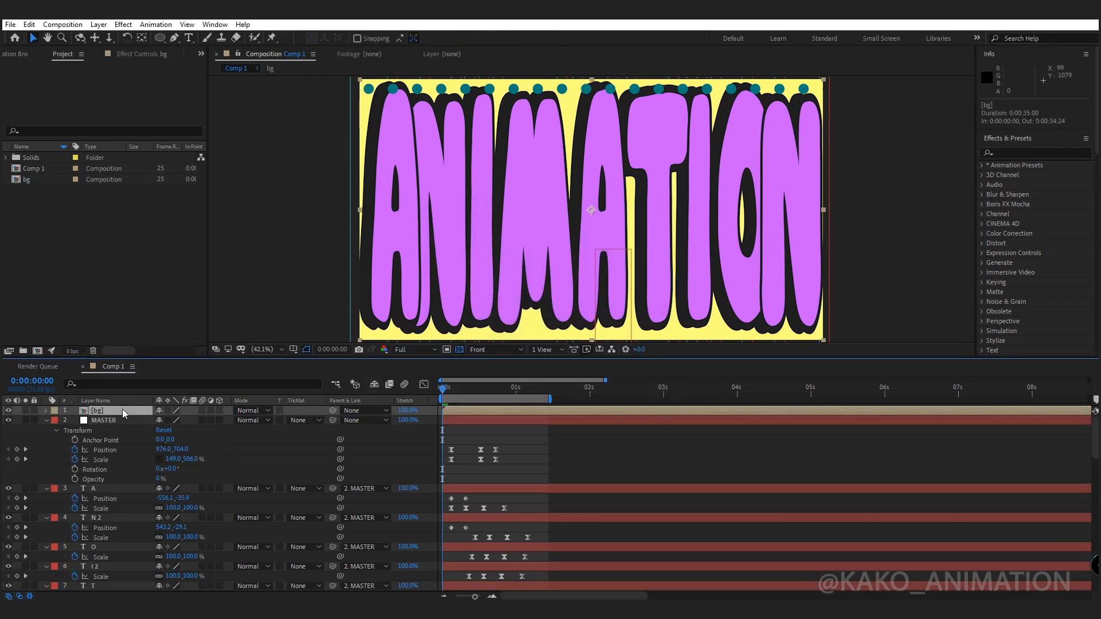
Inside bg, add a Null Object to drive the dot rows and reveal its Position for an expression
double_click(27, 179)
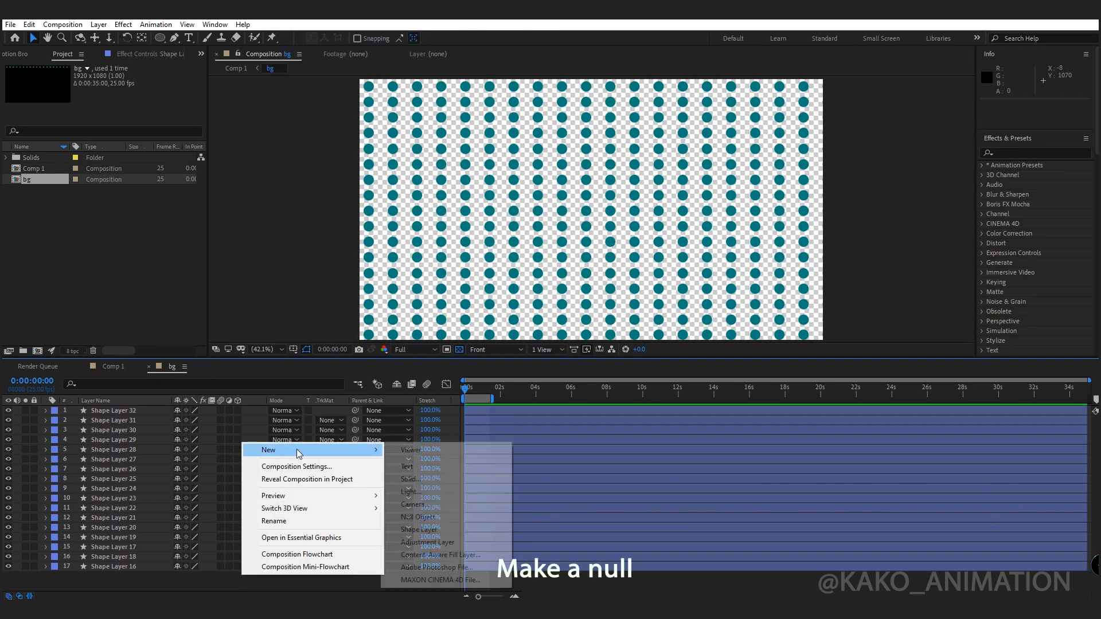
click(419, 517)
text(loo)
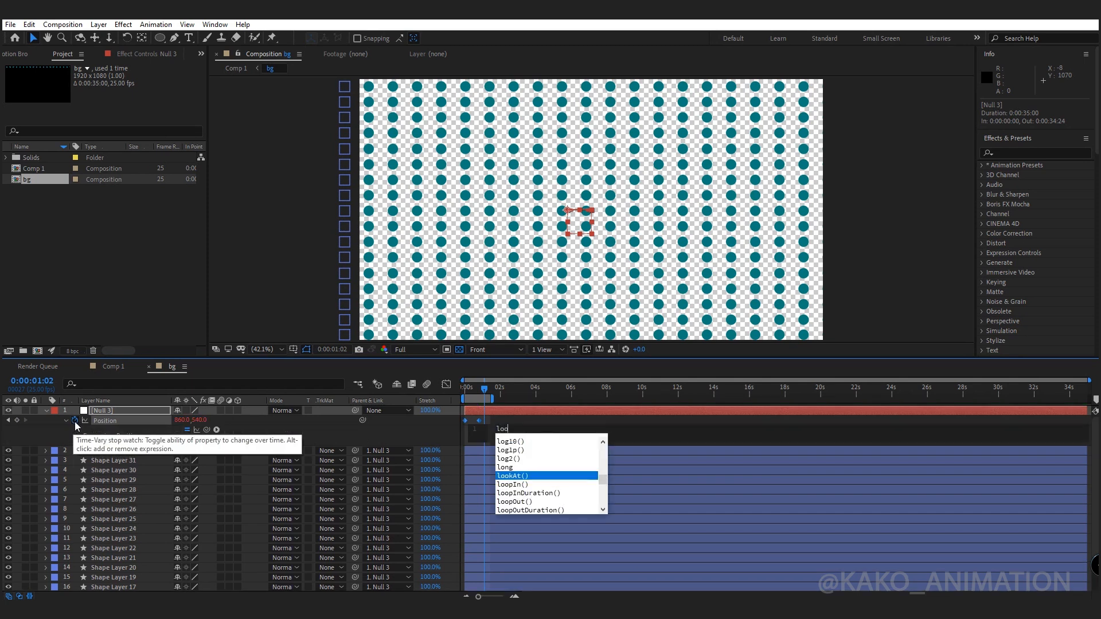
text(p)
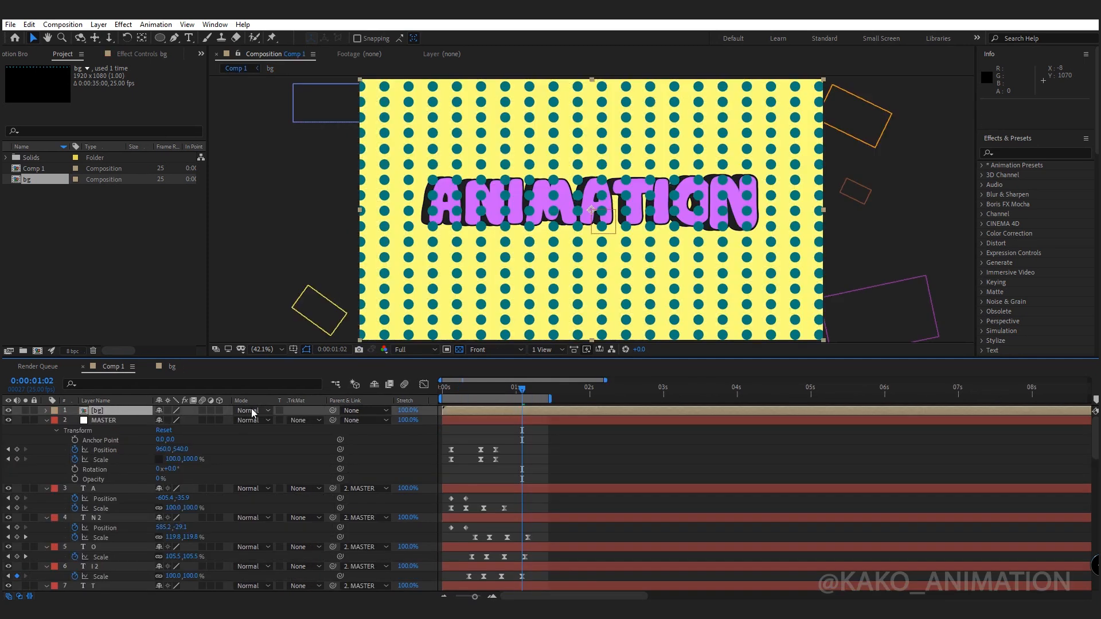
Set the bg layer's Mode to Hue and create a new deep cyan solid on top
click(249, 411)
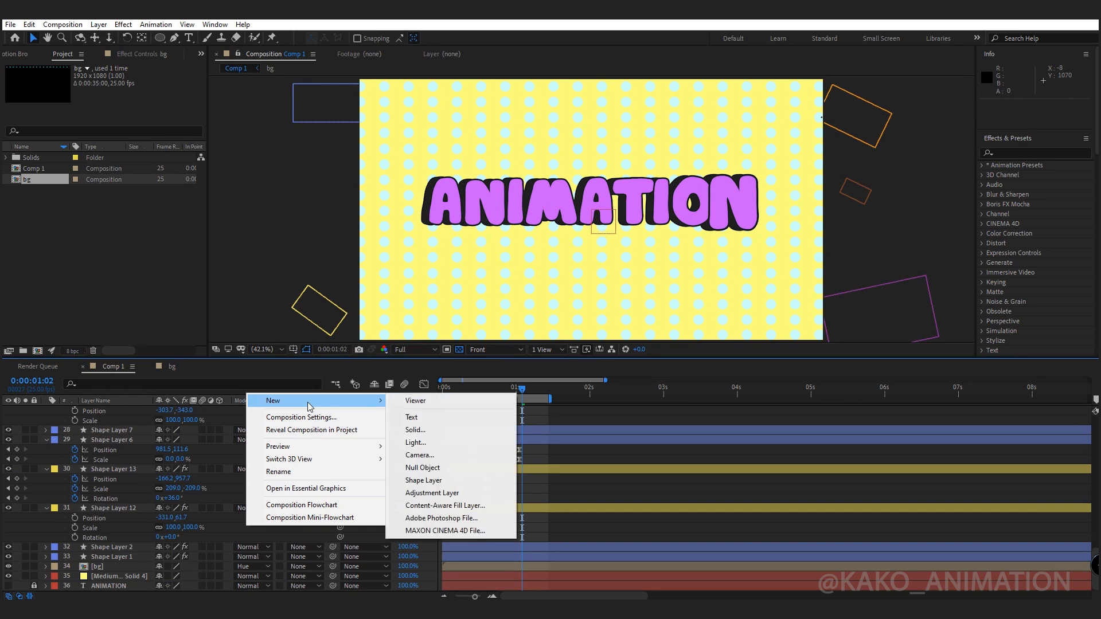
click(414, 429)
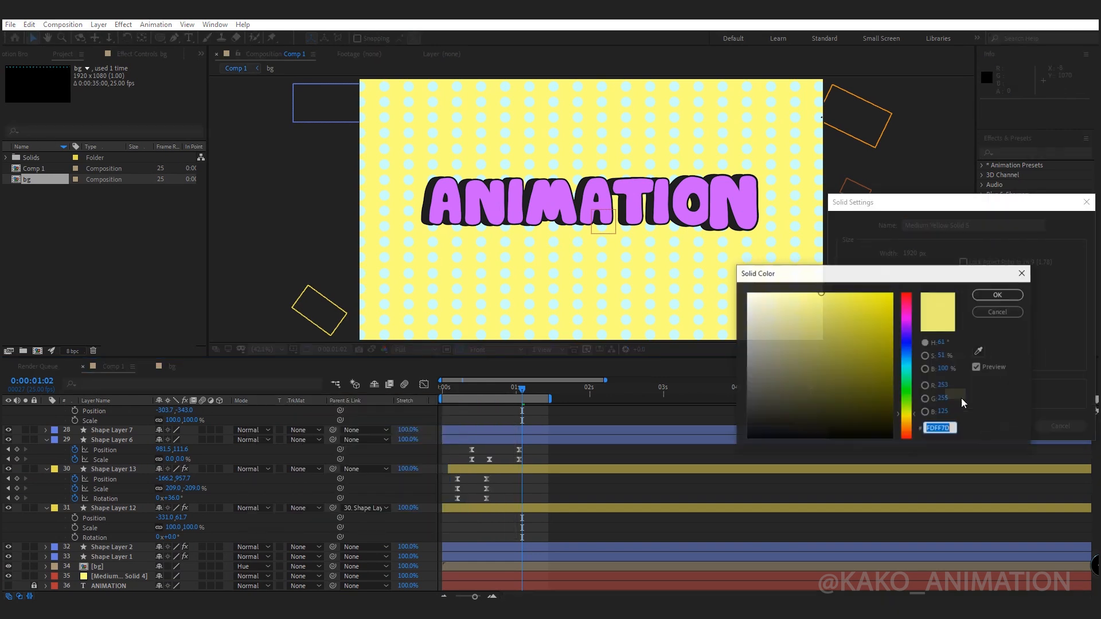
click(907, 351)
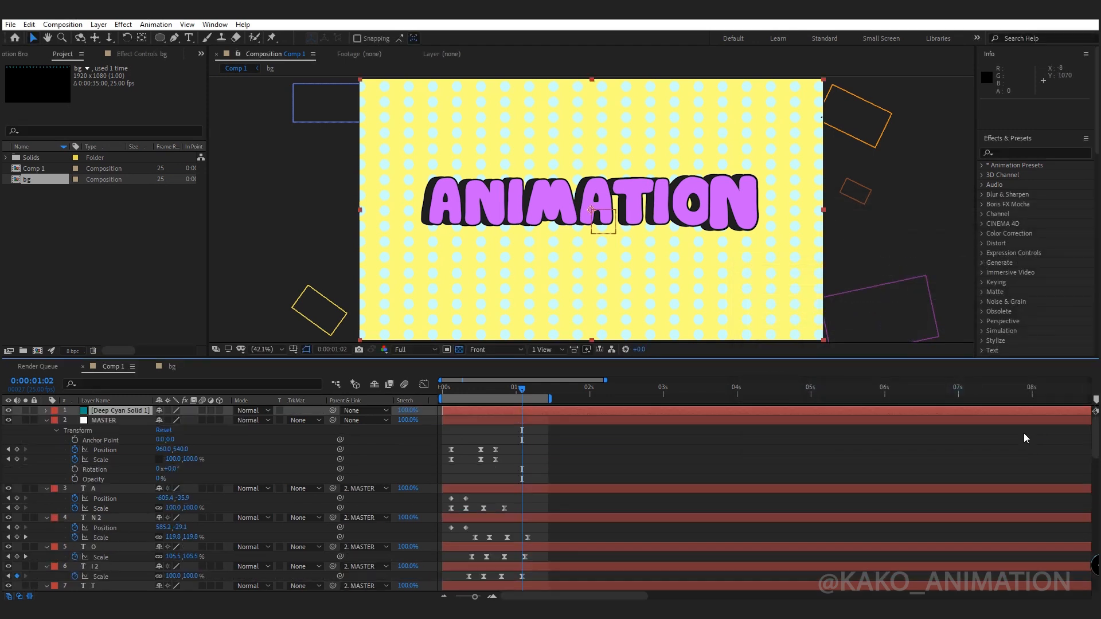
click(160, 38)
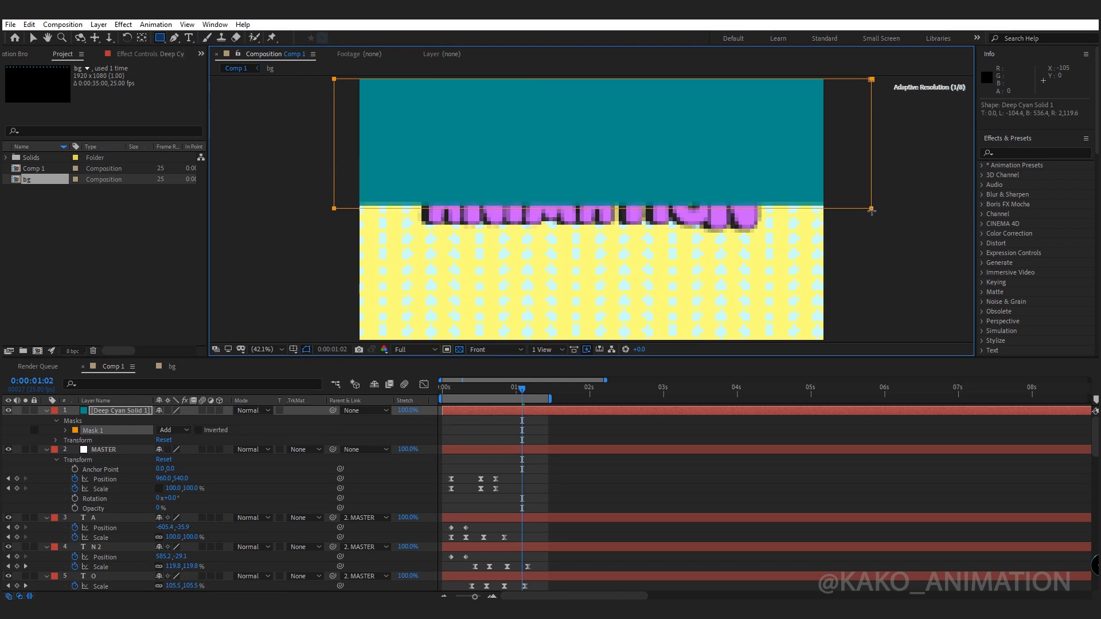
Feather the cyan solid's rectangle mask 230 px and lower Mask Opacity to 45%
click(66, 431)
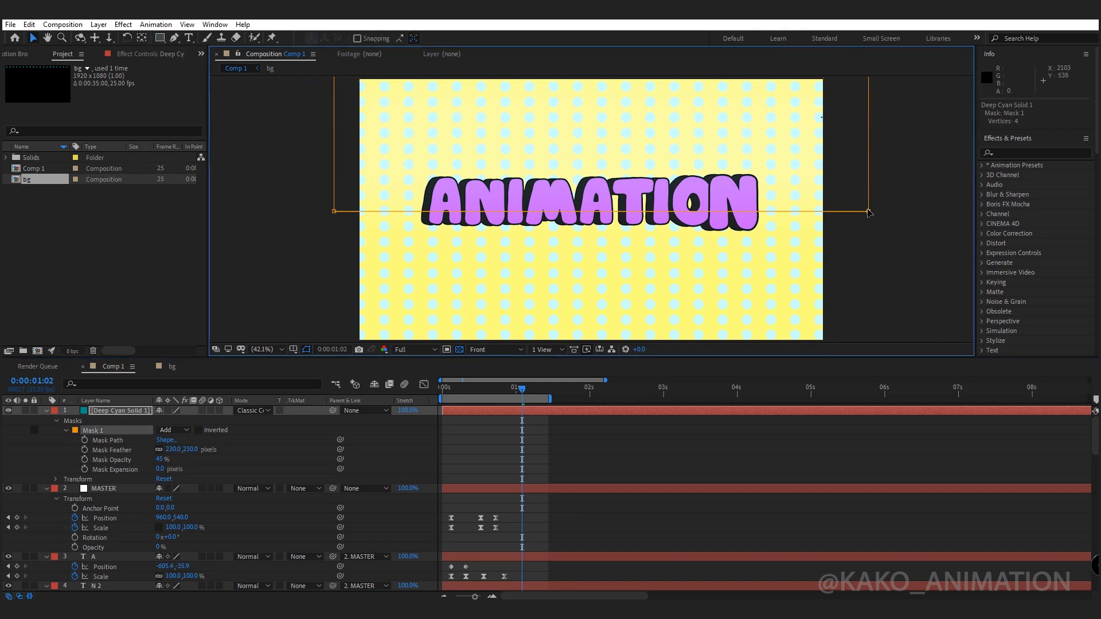
mouse_move(871, 214)
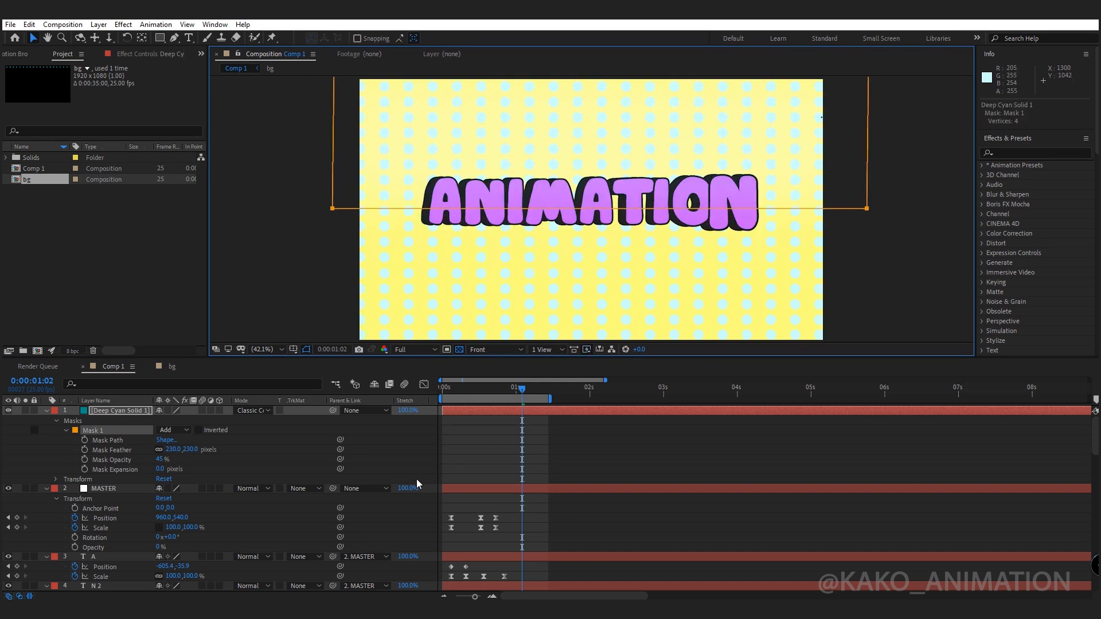
drag(203, 450, 162, 450)
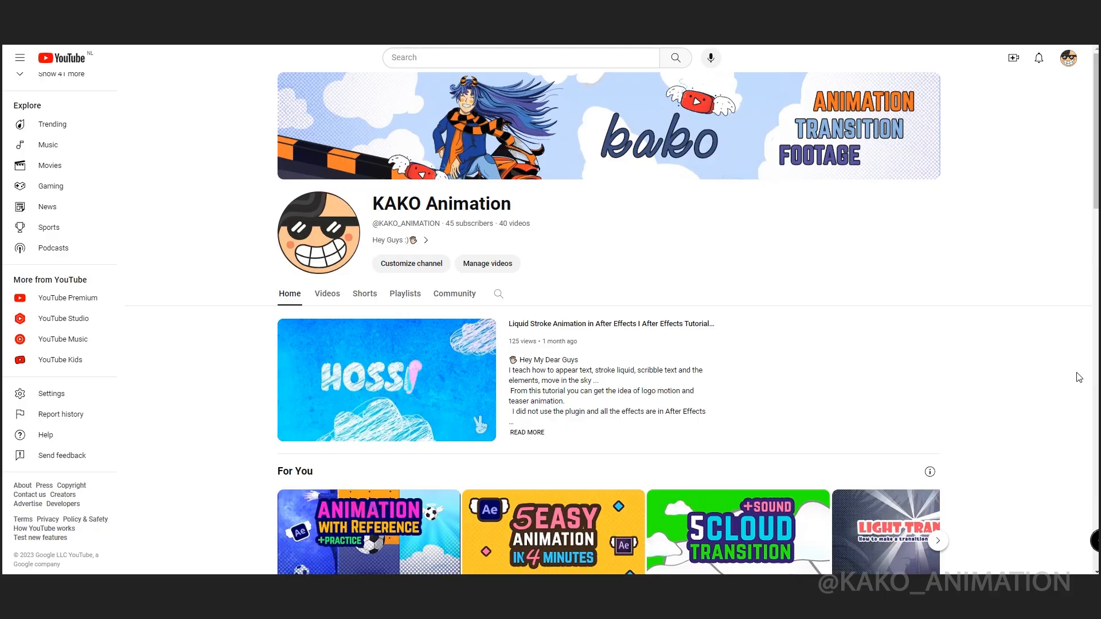
Open the '5 EASY Animation in 4 Minutes' video on the KAKO Animation channel
scroll(down, 3)
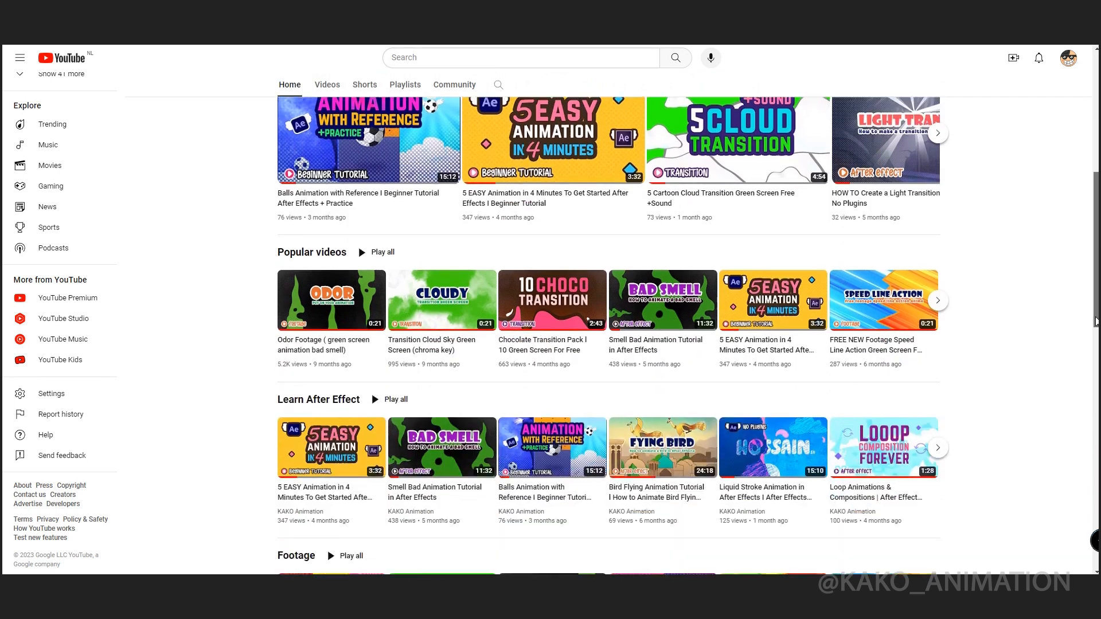
click(552, 139)
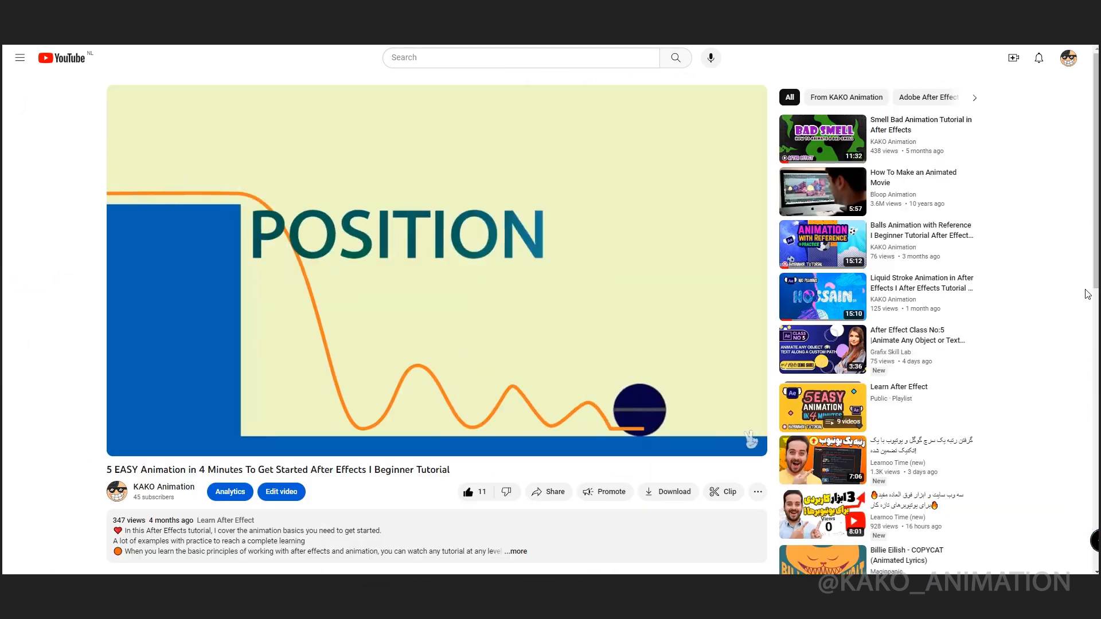